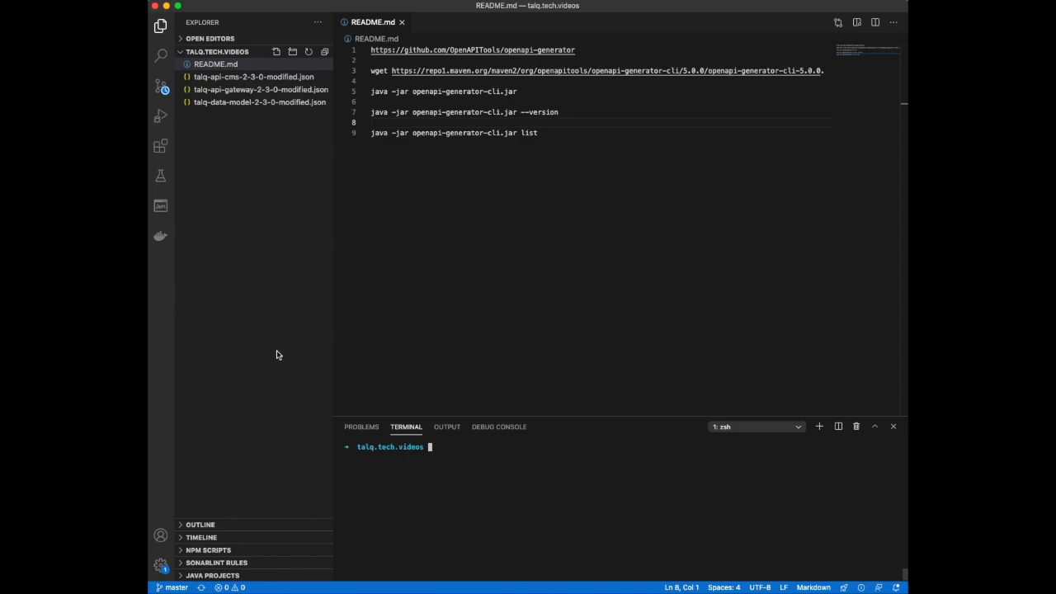
pyautogui.moveTo(225, 201)
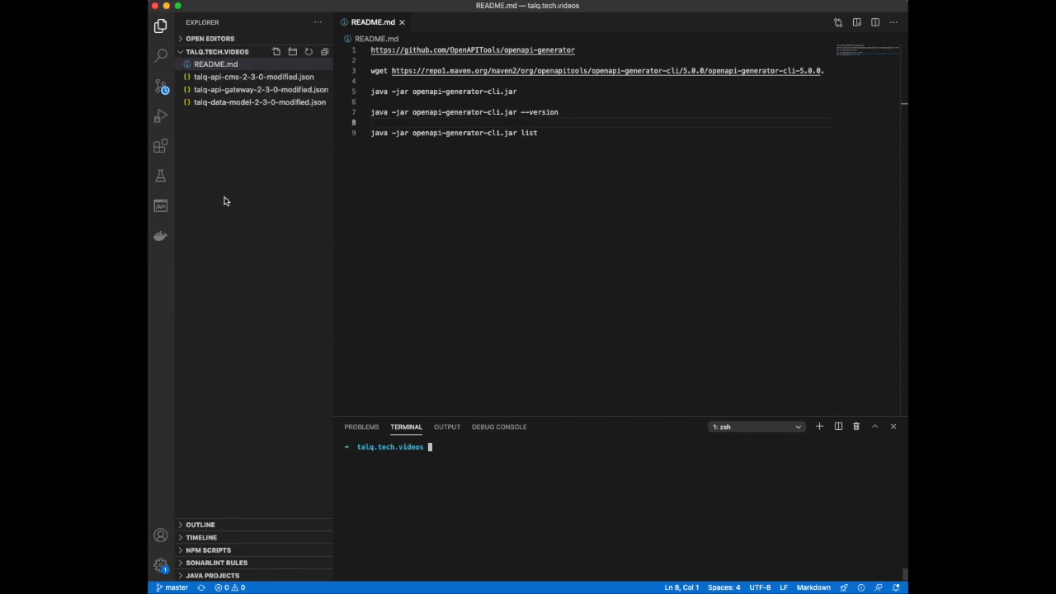
pyautogui.moveTo(162, 26)
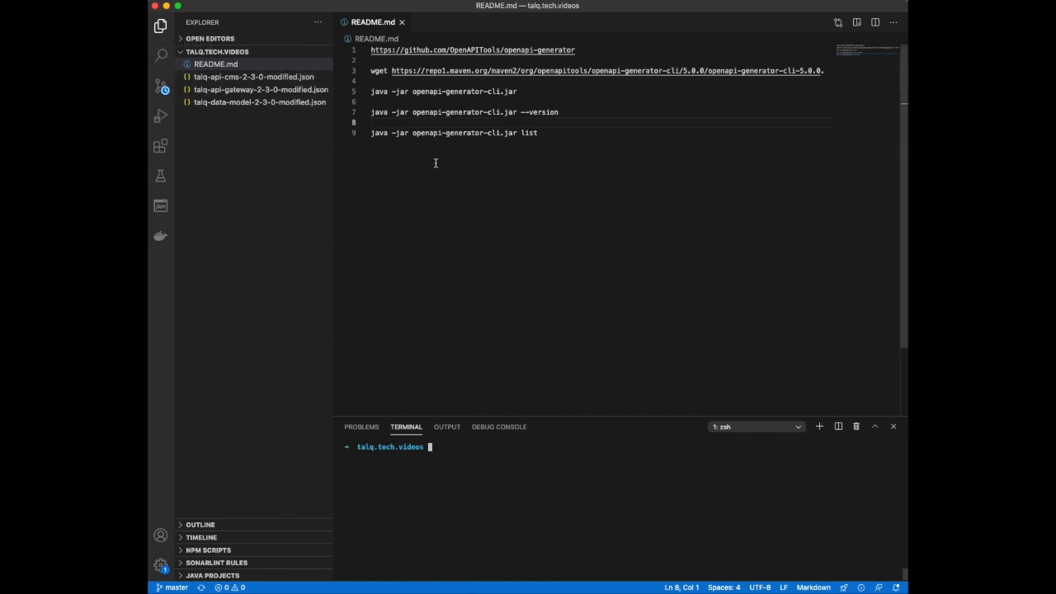
pyautogui.moveTo(647, 455)
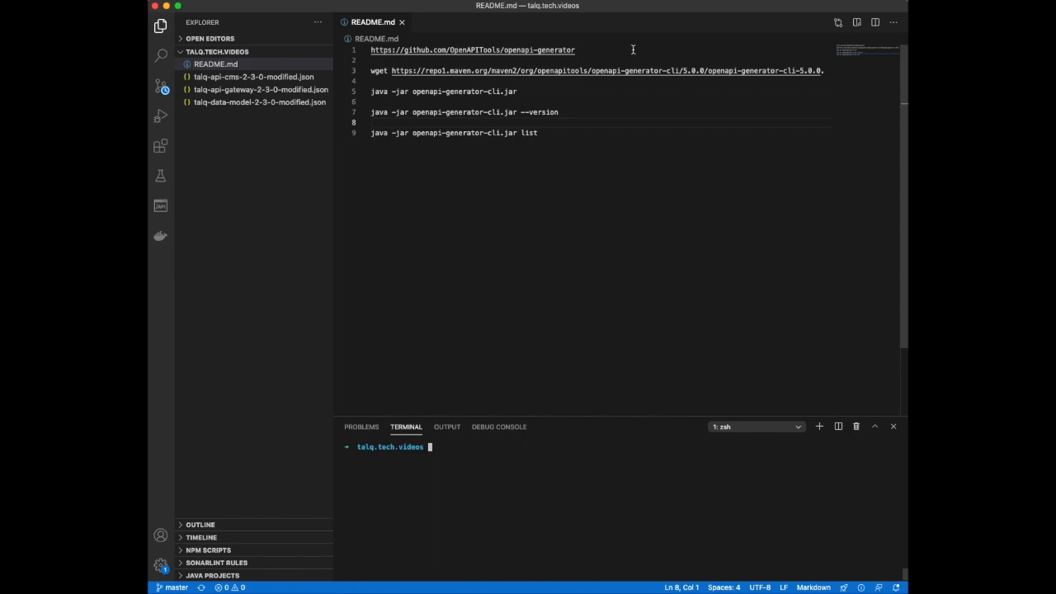
# - Follow the README's openapi-generator link out to the repository page on GitHub
pyautogui.click(472, 50)
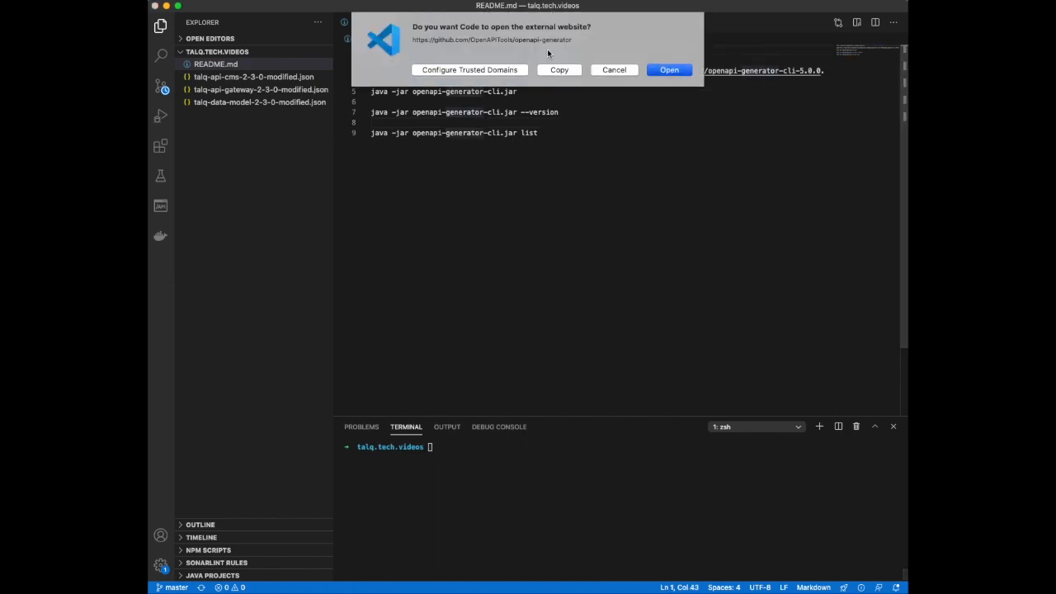
pyautogui.click(669, 70)
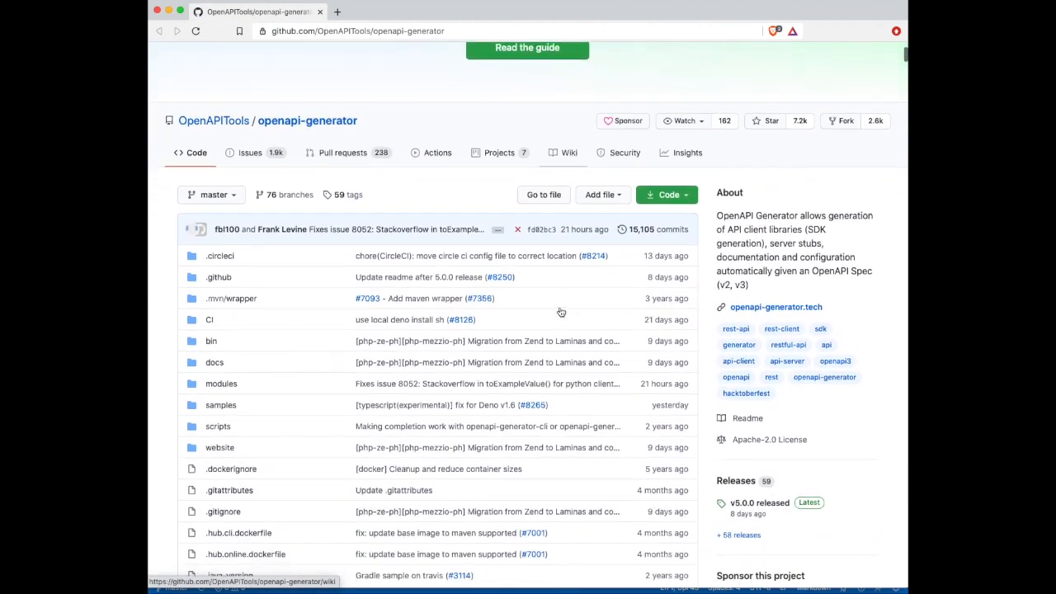
# - Scroll the repository README down to its Table of contents
pyautogui.scroll(-3)
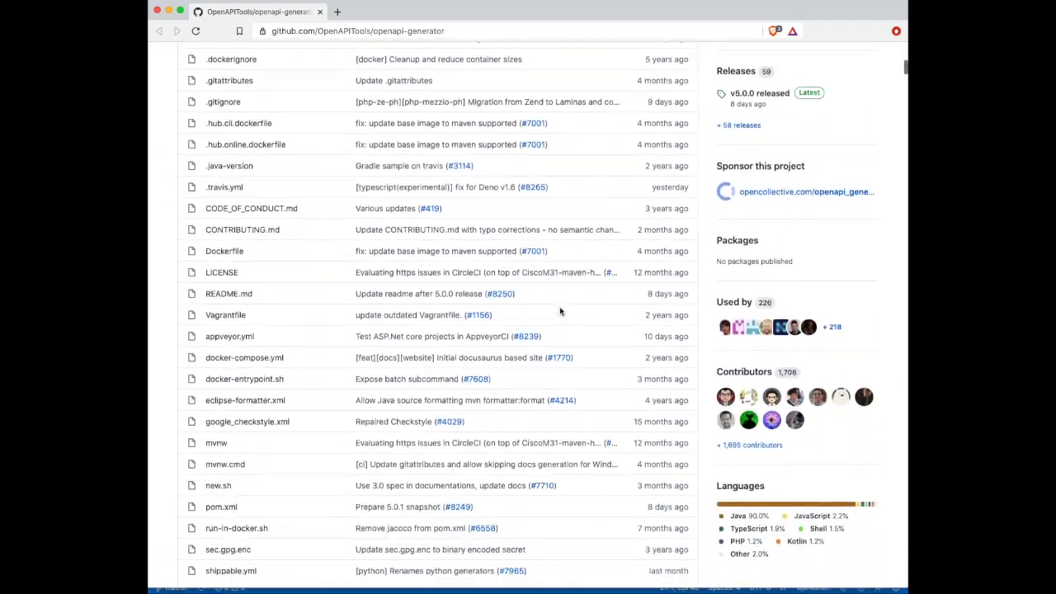
pyautogui.scroll(-3)
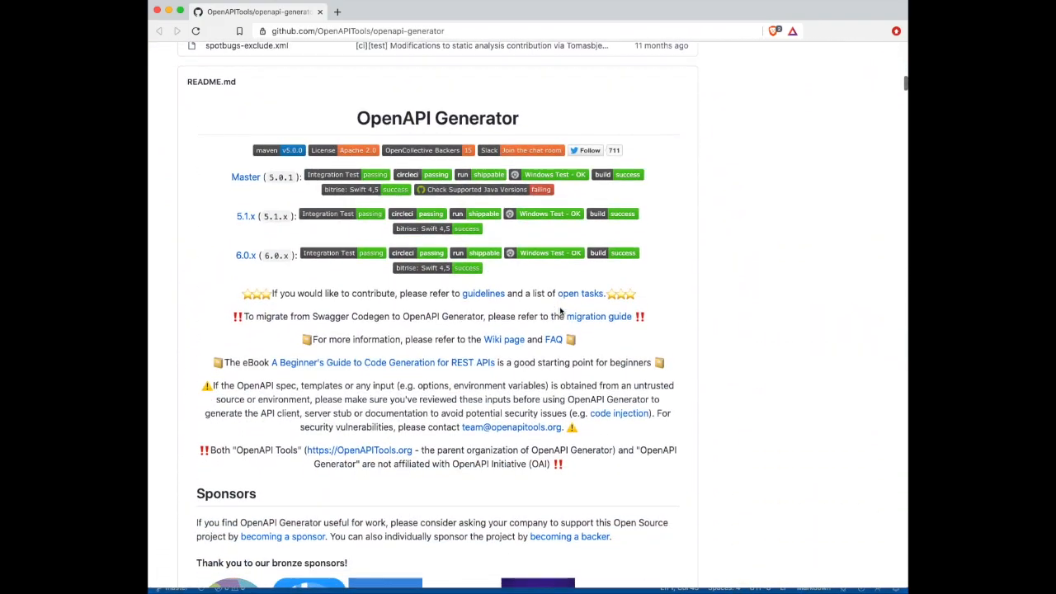
pyautogui.scroll(-3)
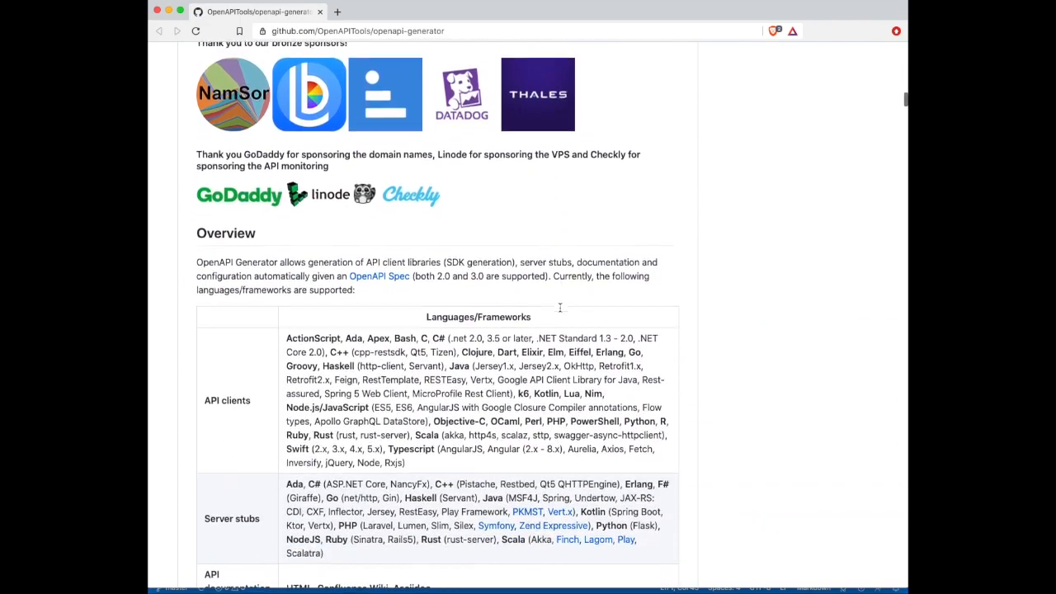
pyautogui.scroll(-3)
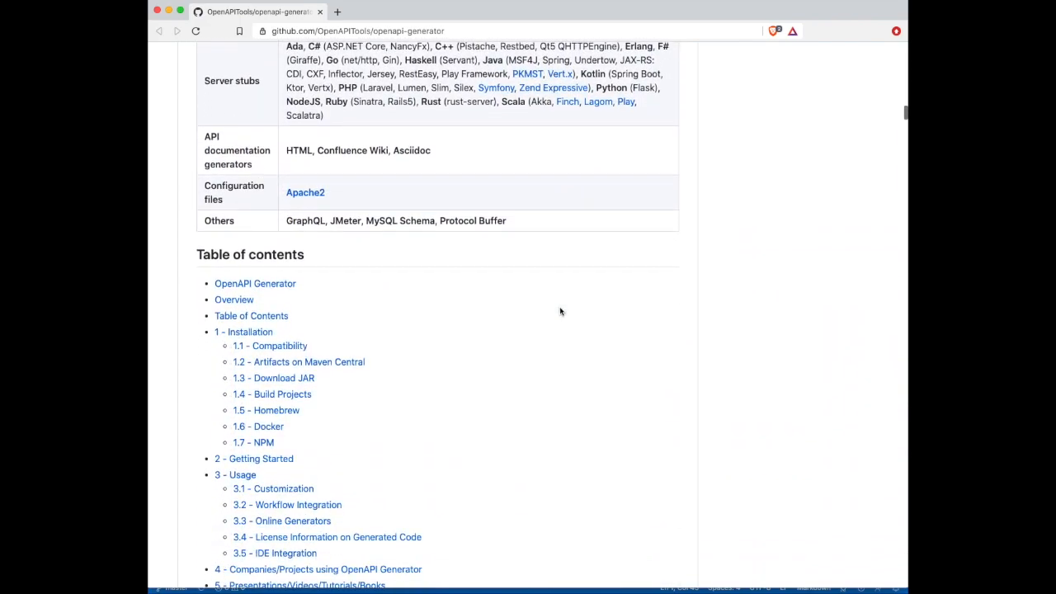
pyautogui.scroll(-3)
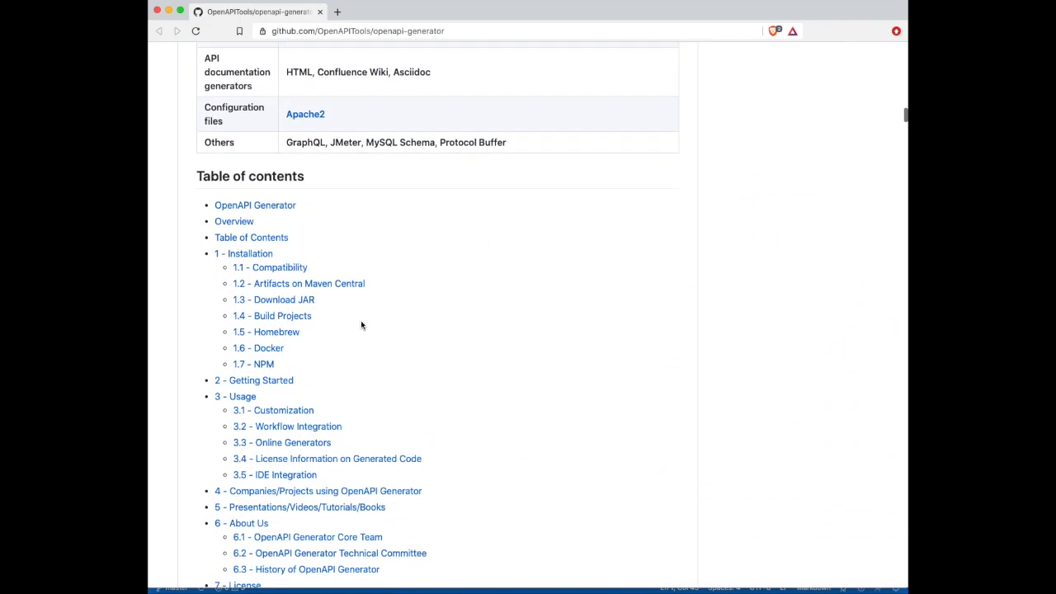
pyautogui.scroll(3)
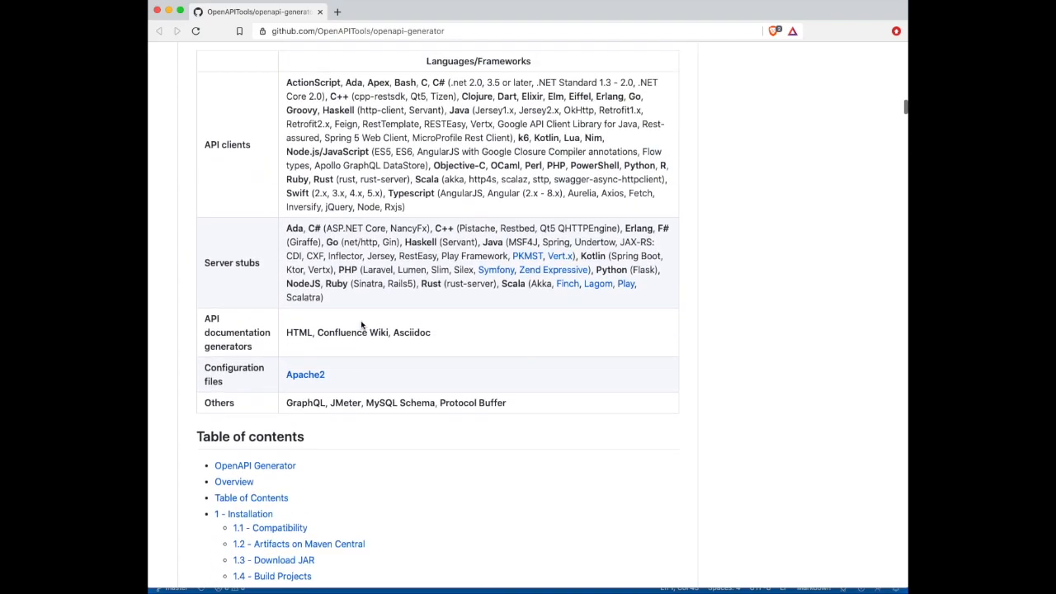
pyautogui.scroll(-3)
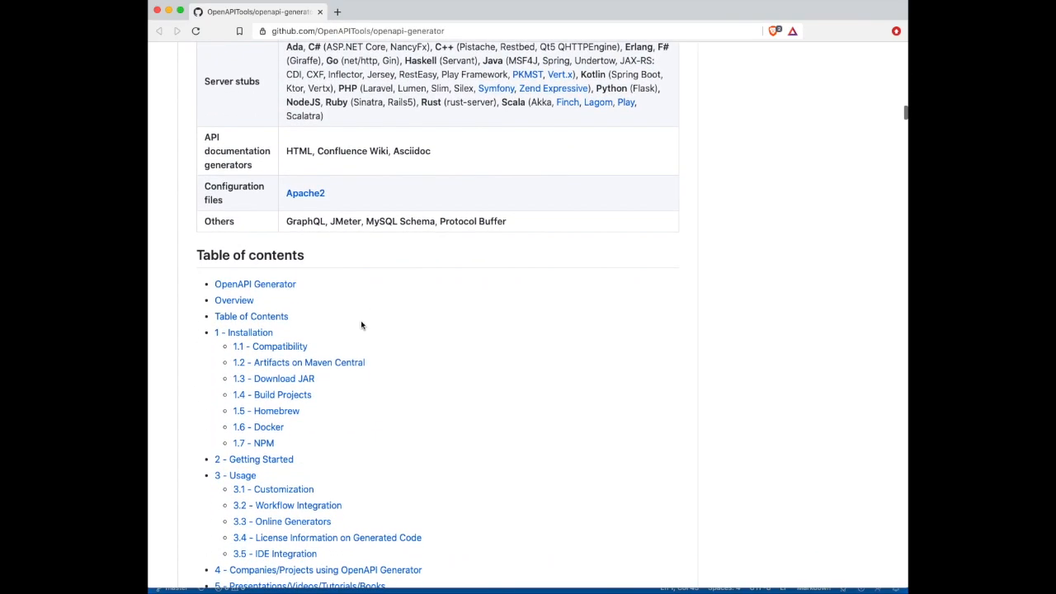
pyautogui.scroll(-3)
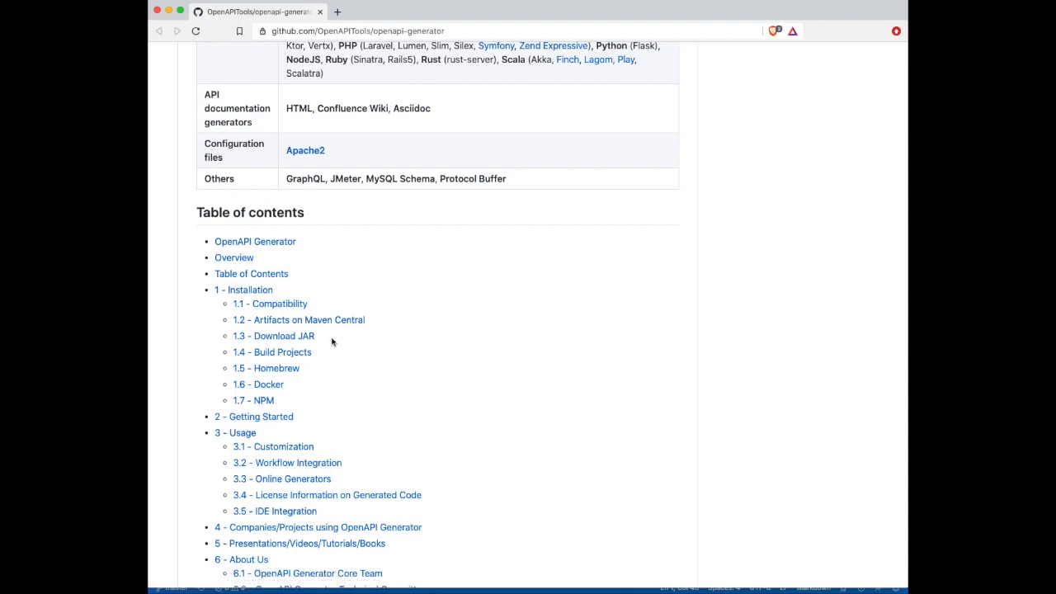
pyautogui.moveTo(271, 303)
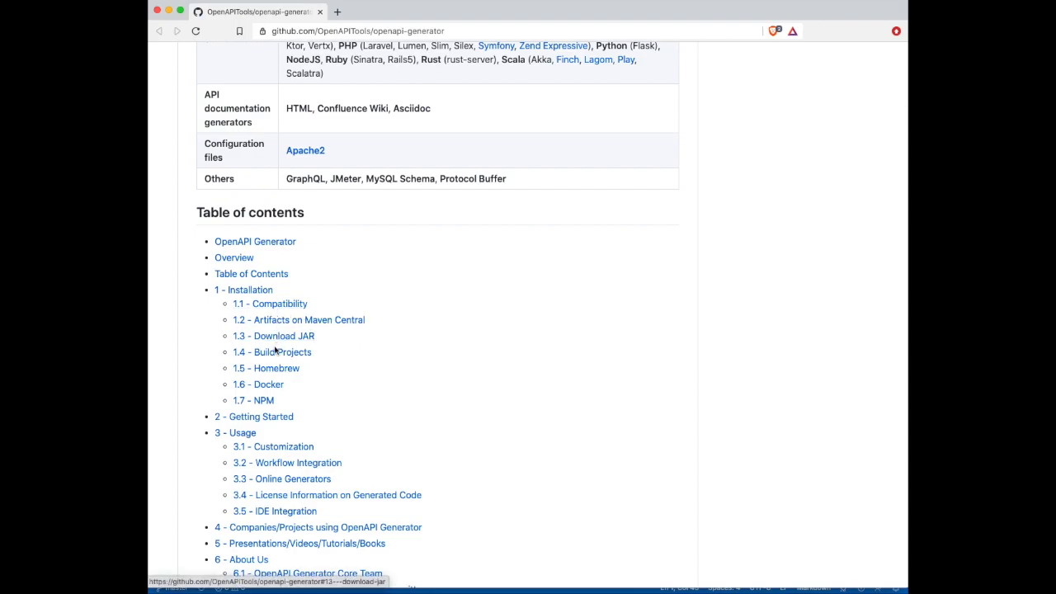
pyautogui.moveTo(254, 401)
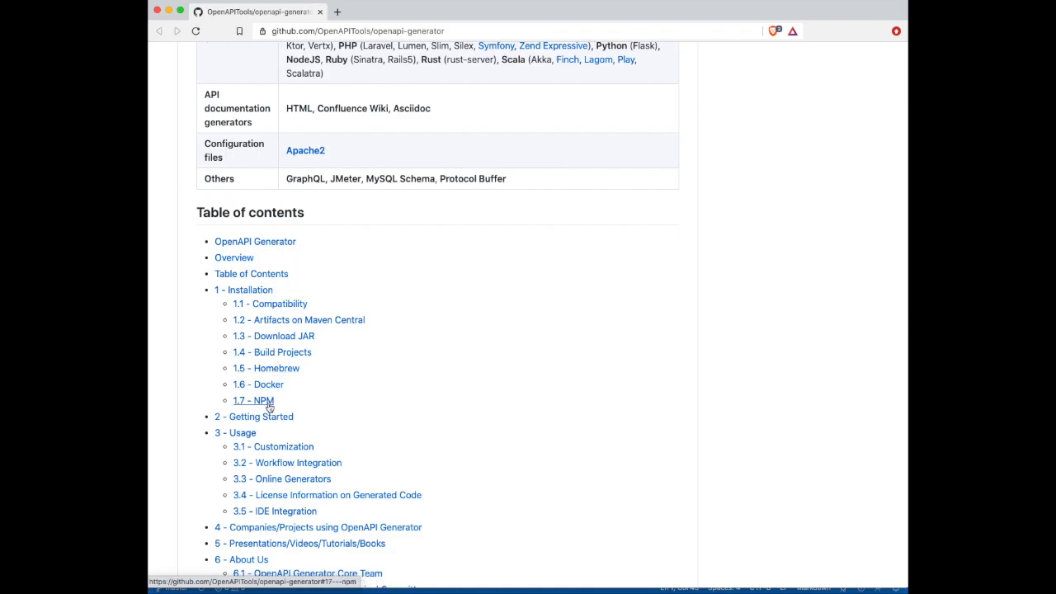
pyautogui.moveTo(355, 369)
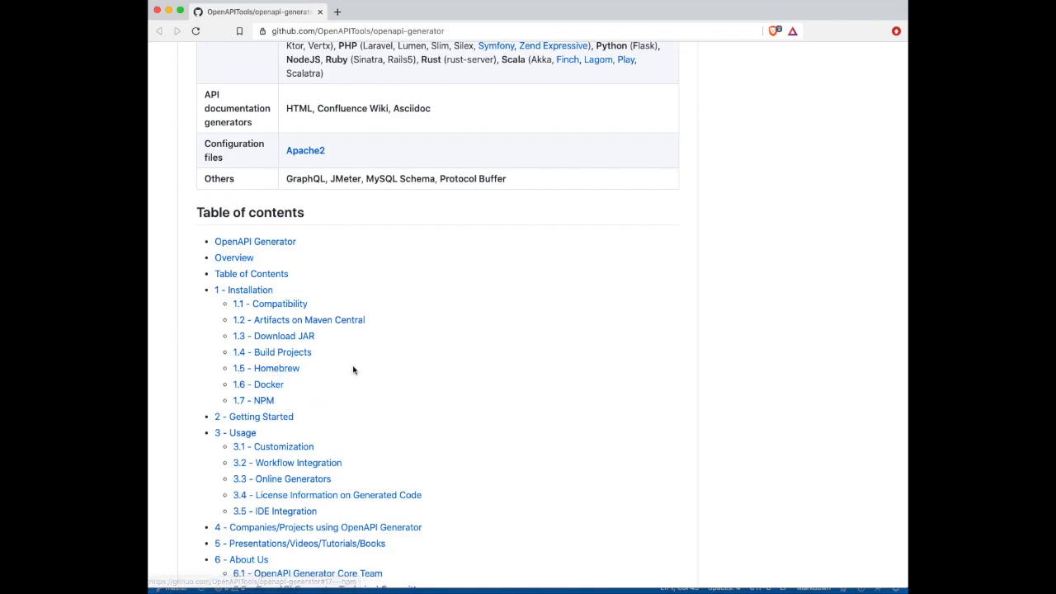
# - Jump to '1.3 - Download JAR' and select the Mac/Linux wget command for copying
pyautogui.click(274, 337)
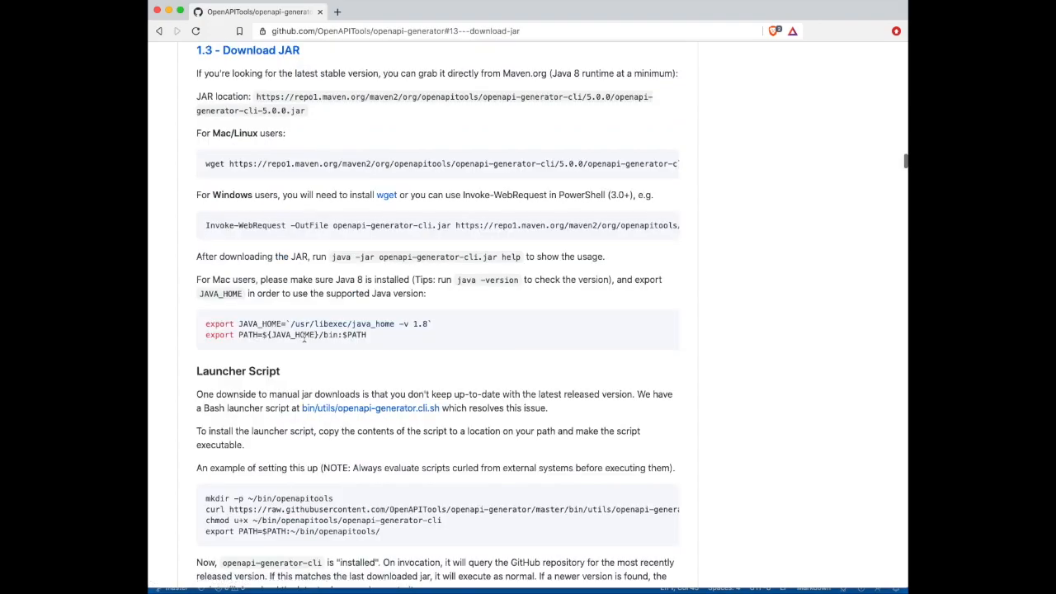
pyautogui.moveTo(310, 115)
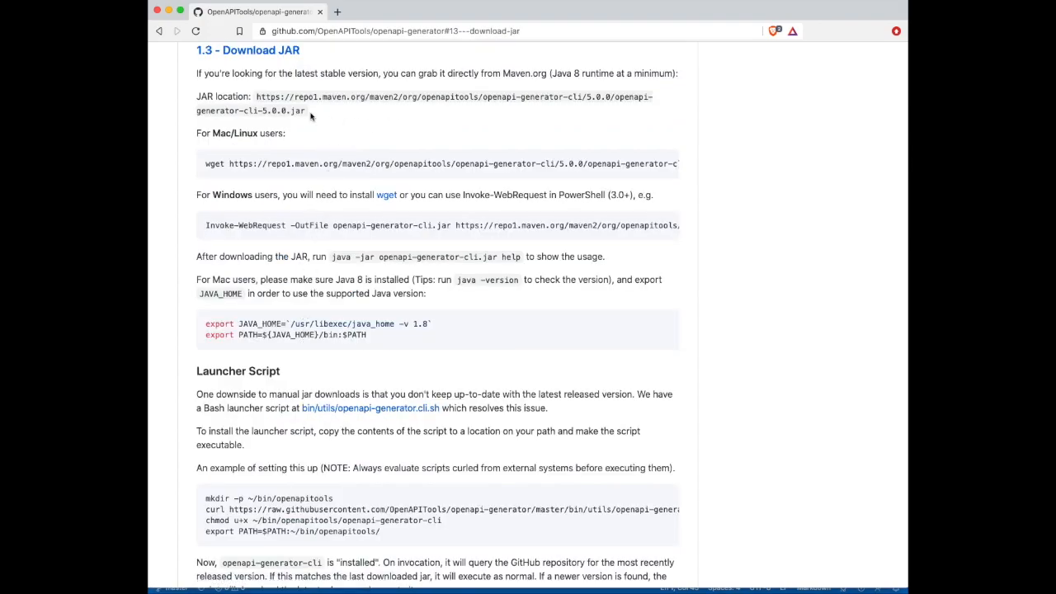
pyautogui.moveTo(208, 165)
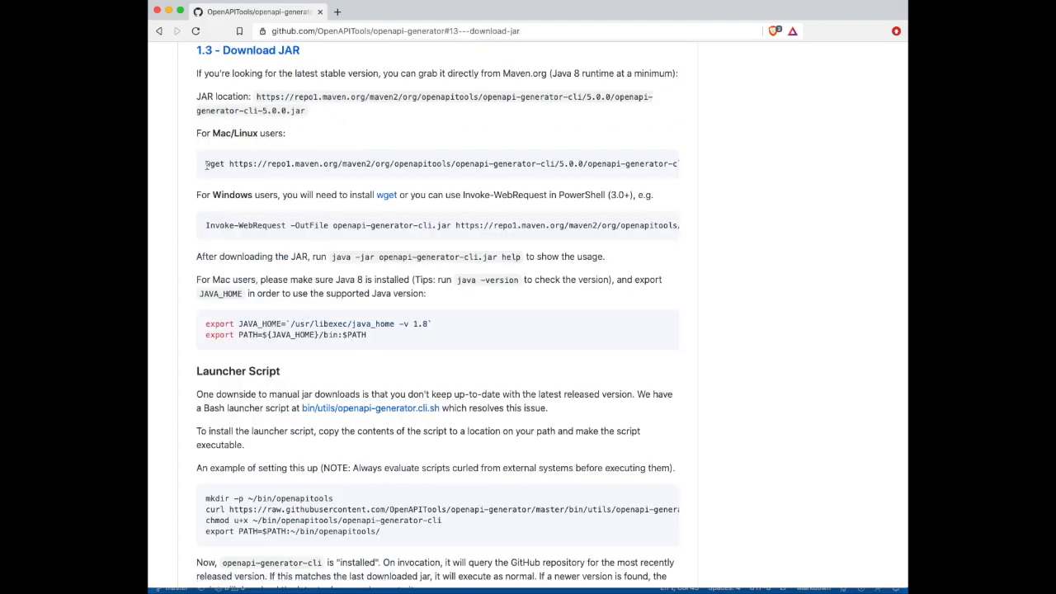
pyautogui.moveTo(205, 163); pyautogui.dragTo(597, 163)
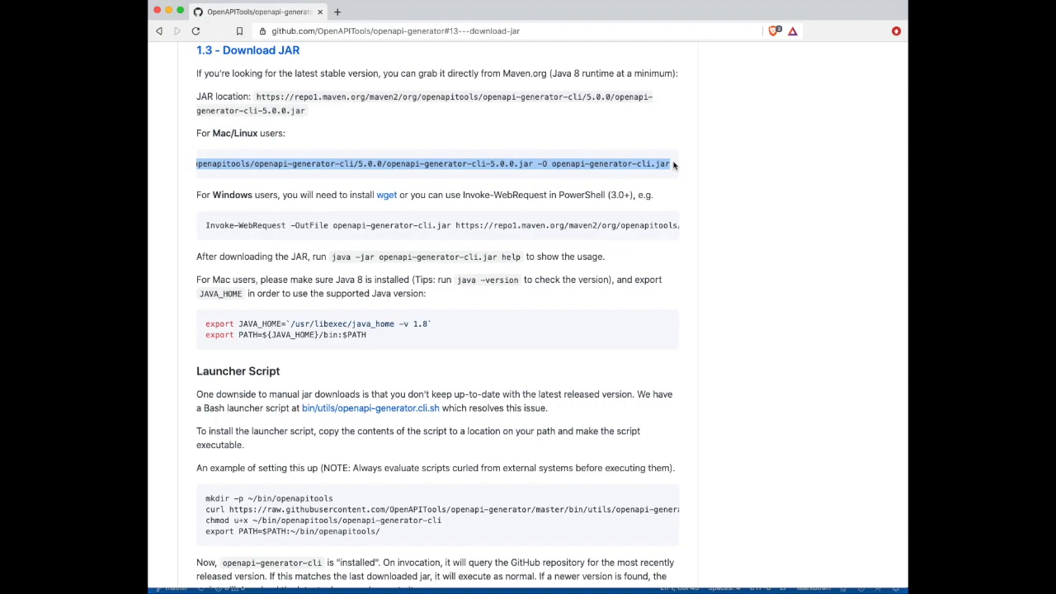
pyautogui.moveTo(673, 165)
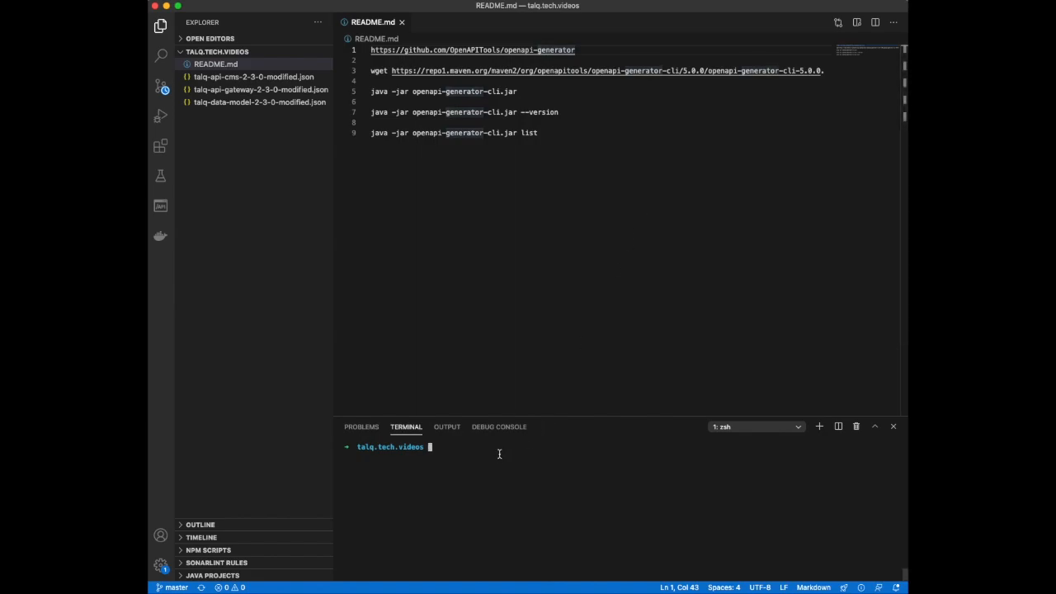
# - Download openapi-generator-cli 5.0.0 with wget and run 'java -jar openapi-generator-cli.jar'
pyautogui.write('wget https://repo1.maven.org/maven2/org/openapitools/openapi-generator-cli/5.0.0/openapi-generator-cli-5.0.0.jar -O openapi-generator-cli.jar')
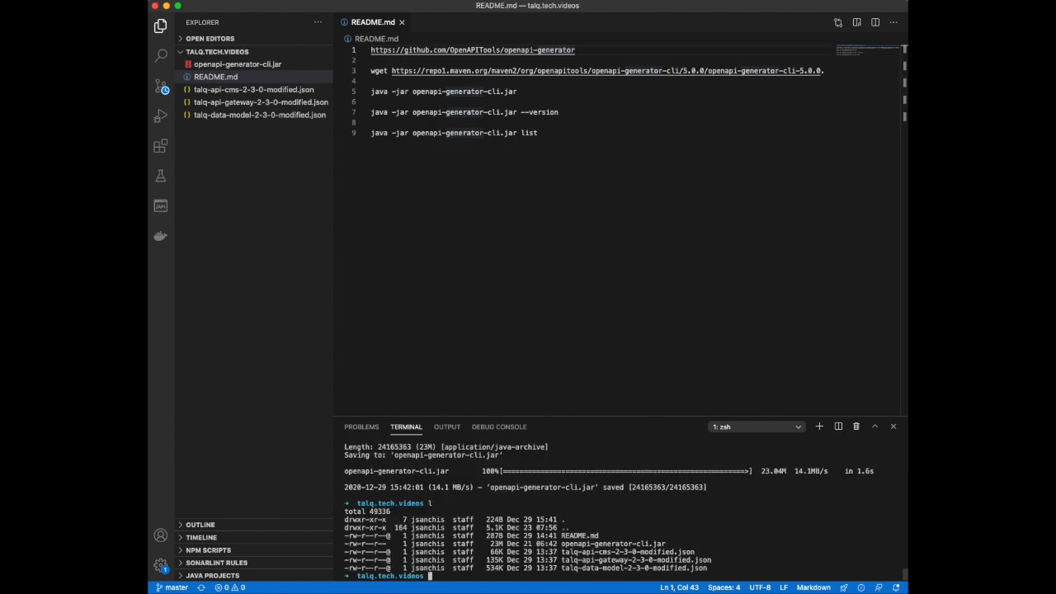
pyautogui.write('java -jar')
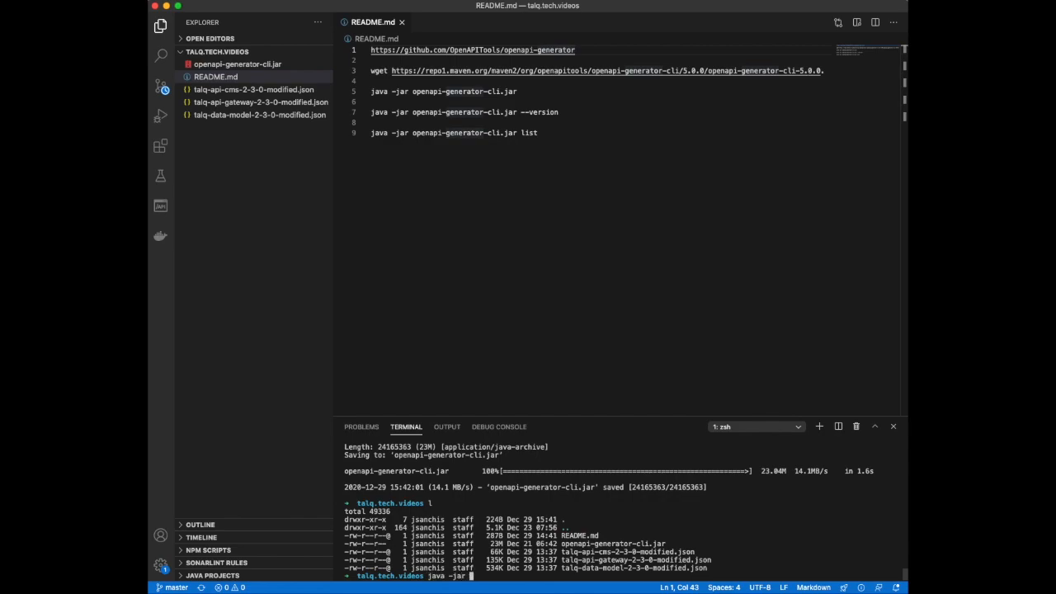
pyautogui.write('openapi-generator-cli.jar')
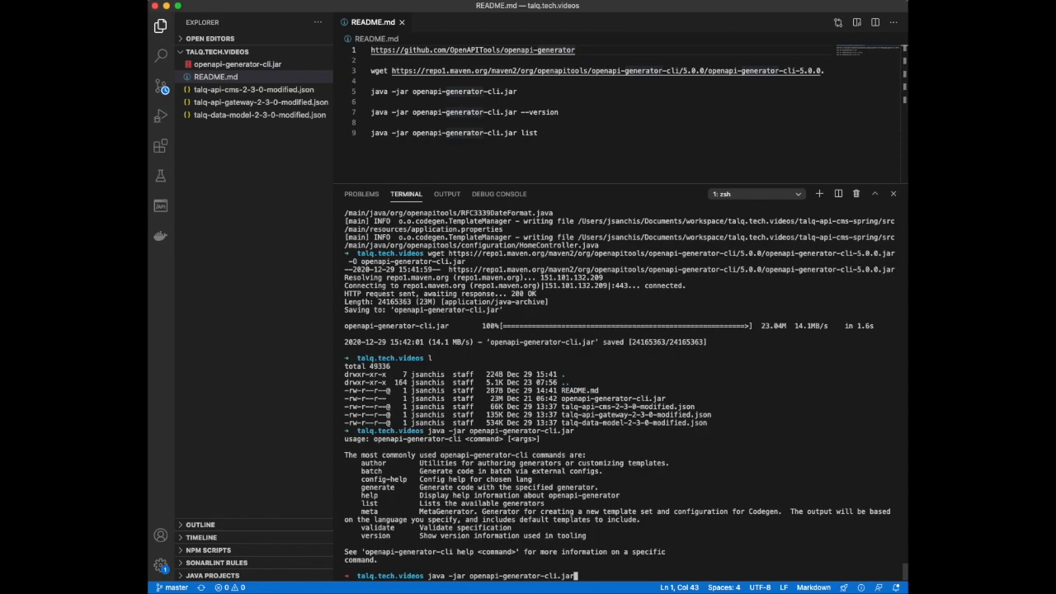
# - Run the CLI's version and list commands and scroll through the full generator list
pyautogui.write('version')
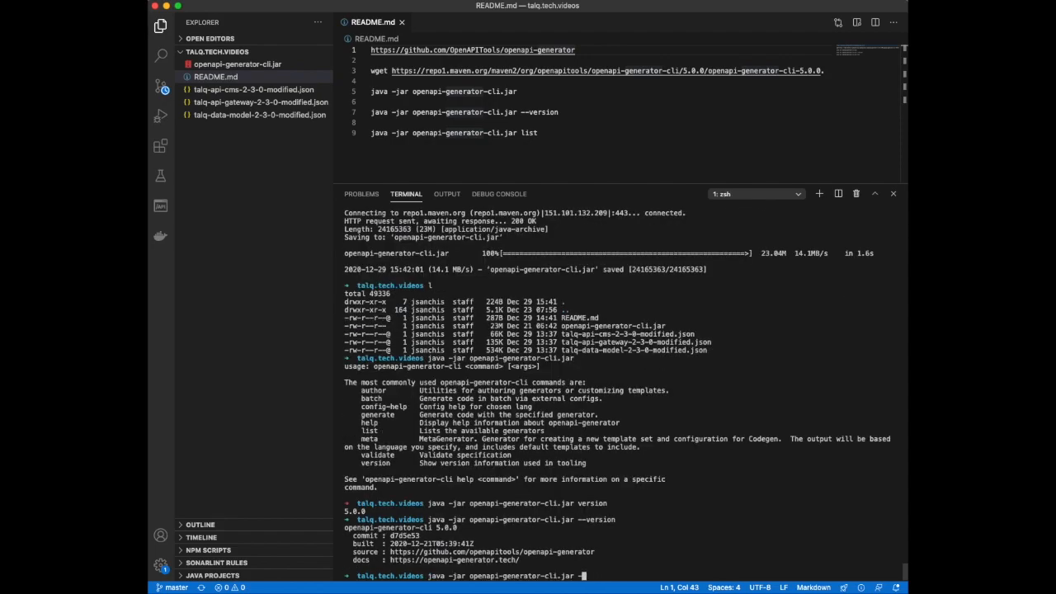
pyautogui.write('list')
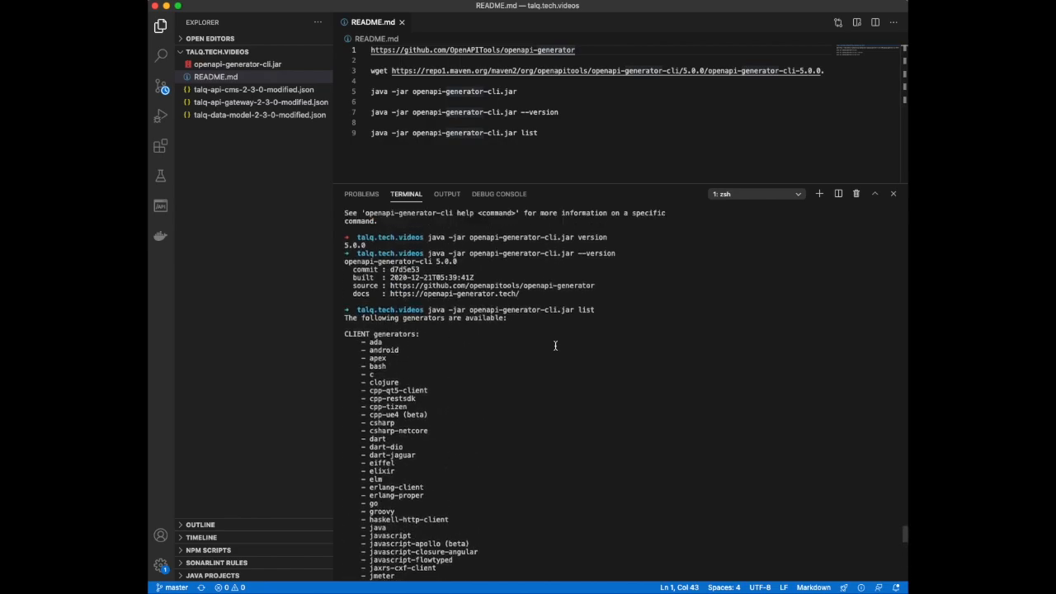
pyautogui.scroll(-3)
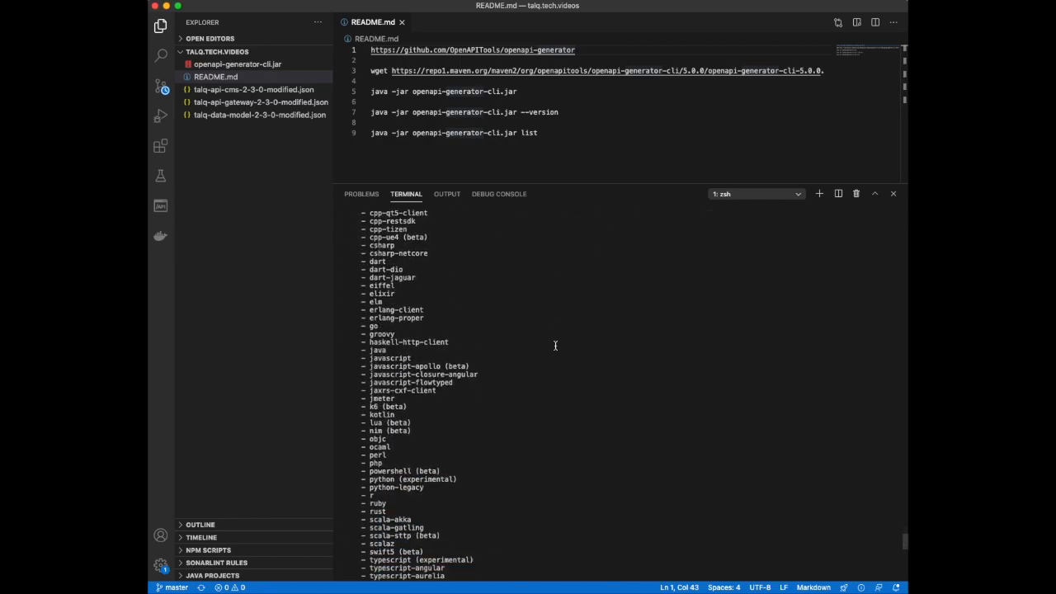
pyautogui.scroll(-3)
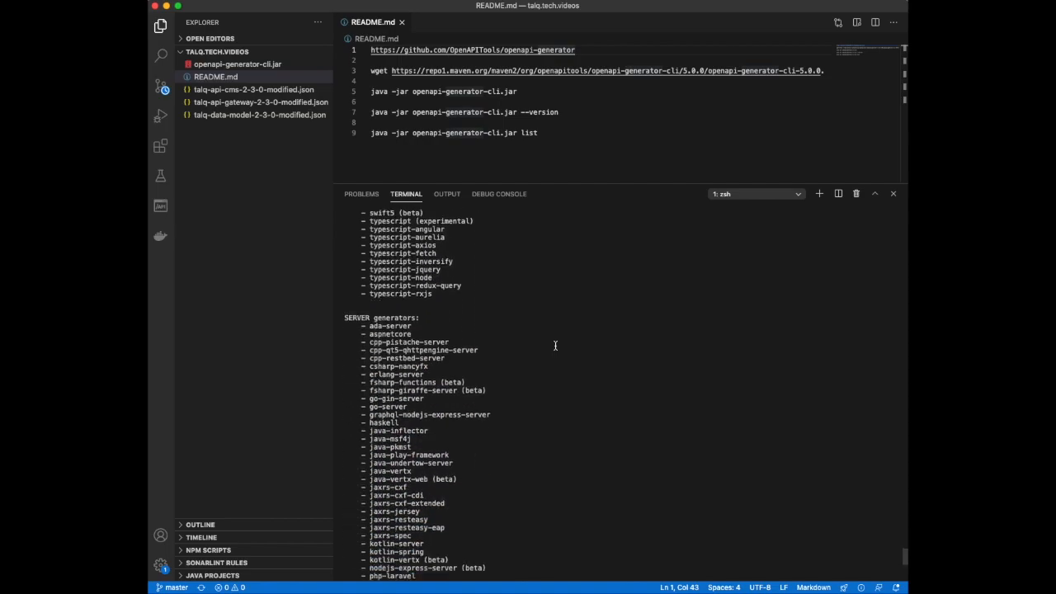
pyautogui.scroll(-3)
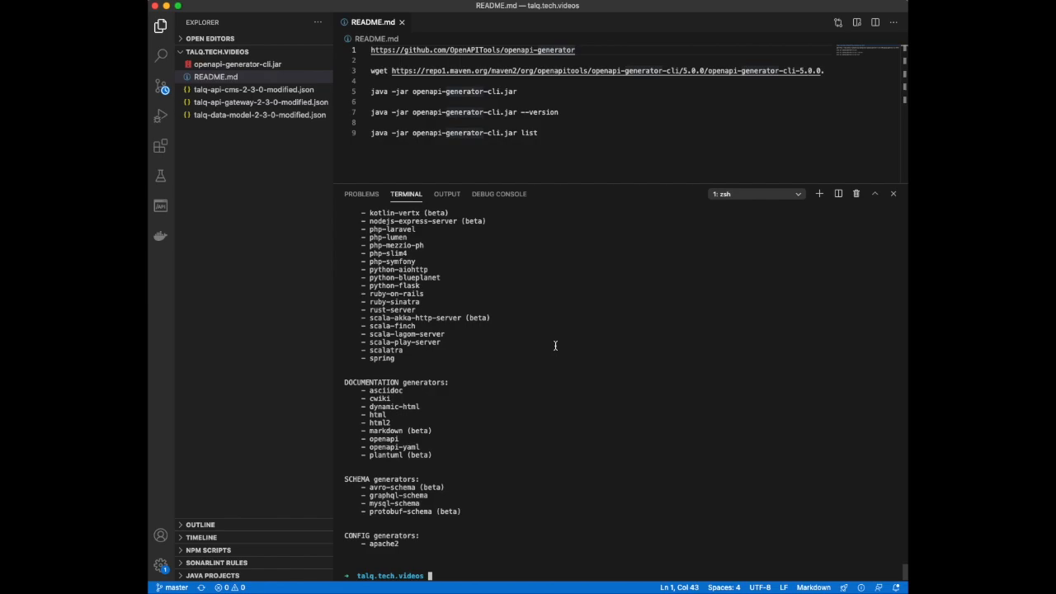
pyautogui.moveTo(584, 522)
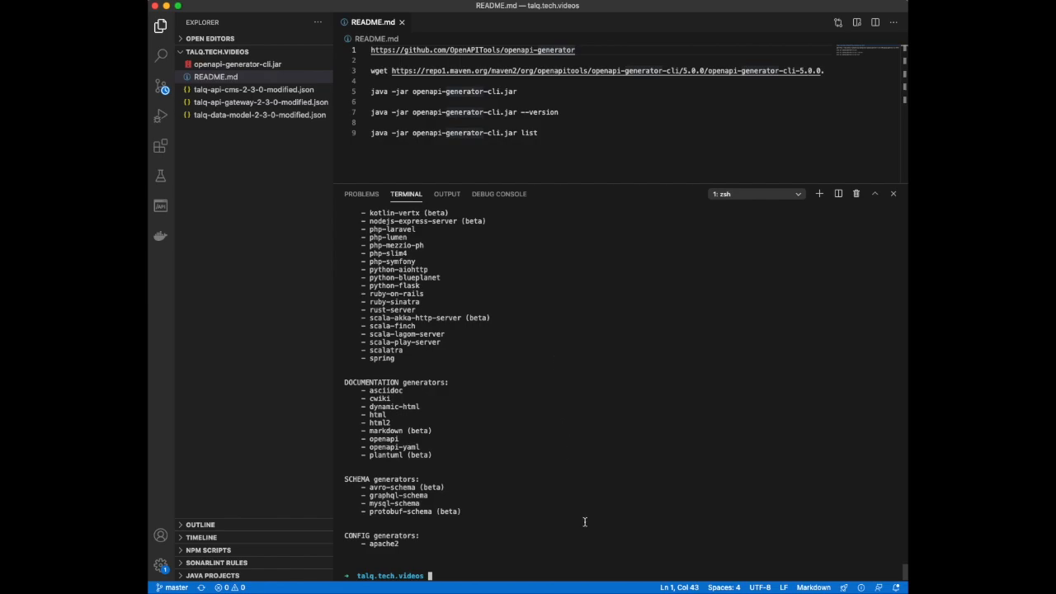
pyautogui.moveTo(581, 567)
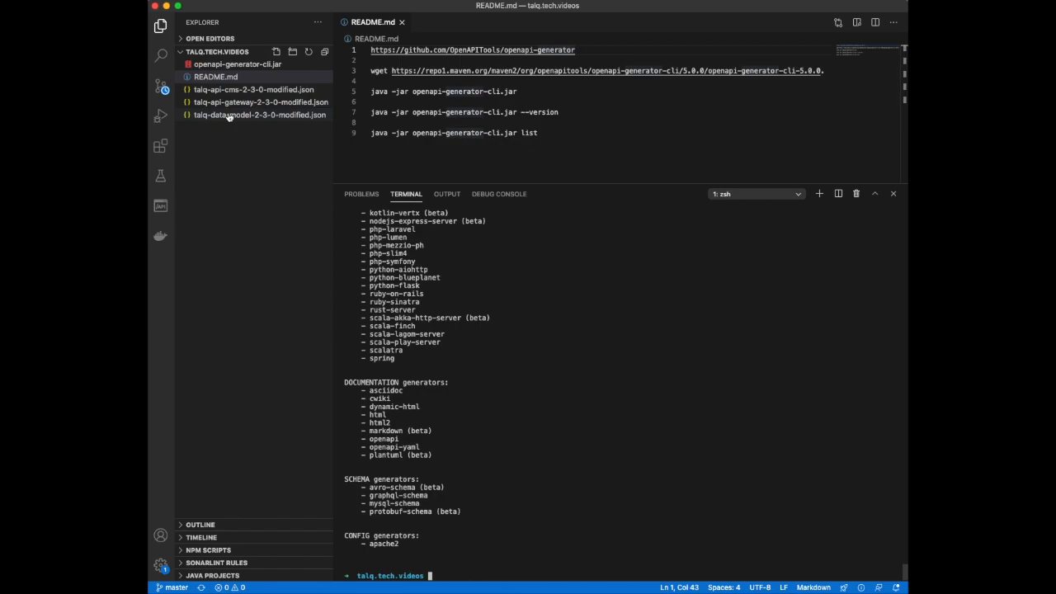
pyautogui.moveTo(261, 115)
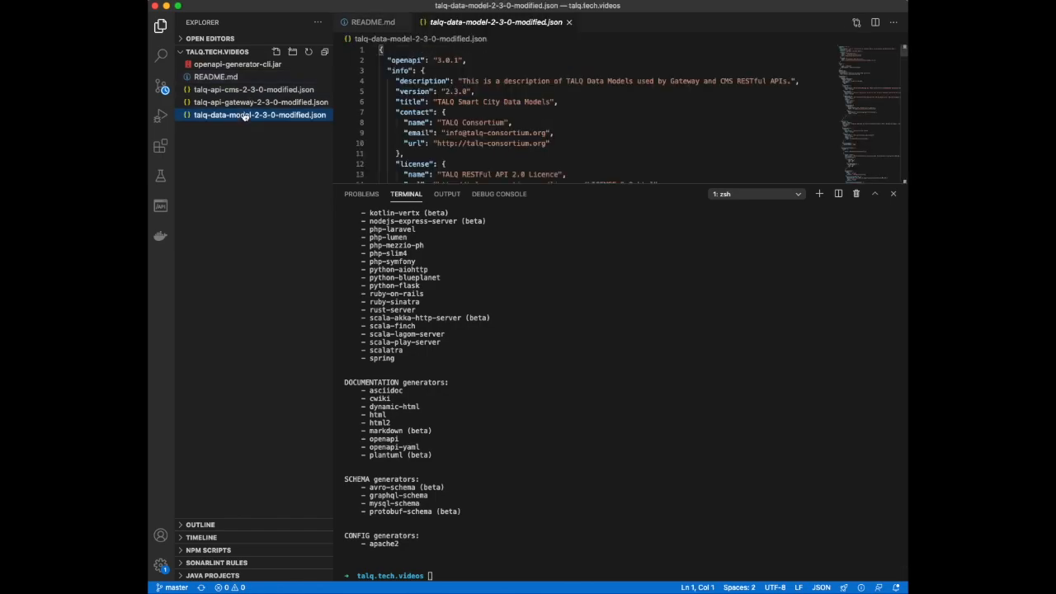
pyautogui.click(261, 103)
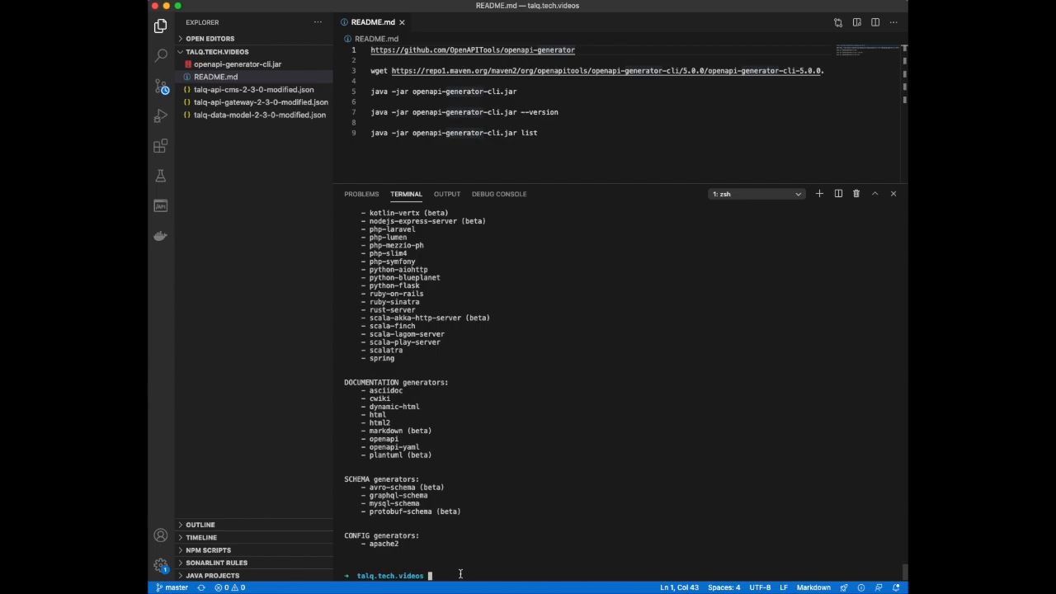
# - Generate html2 docs from talq-api-cms-2-3-0-modified.json into talq-api-cms-html2 and open them in the browser
pyautogui.write('java -jar openapi-generator-cli.jar li')
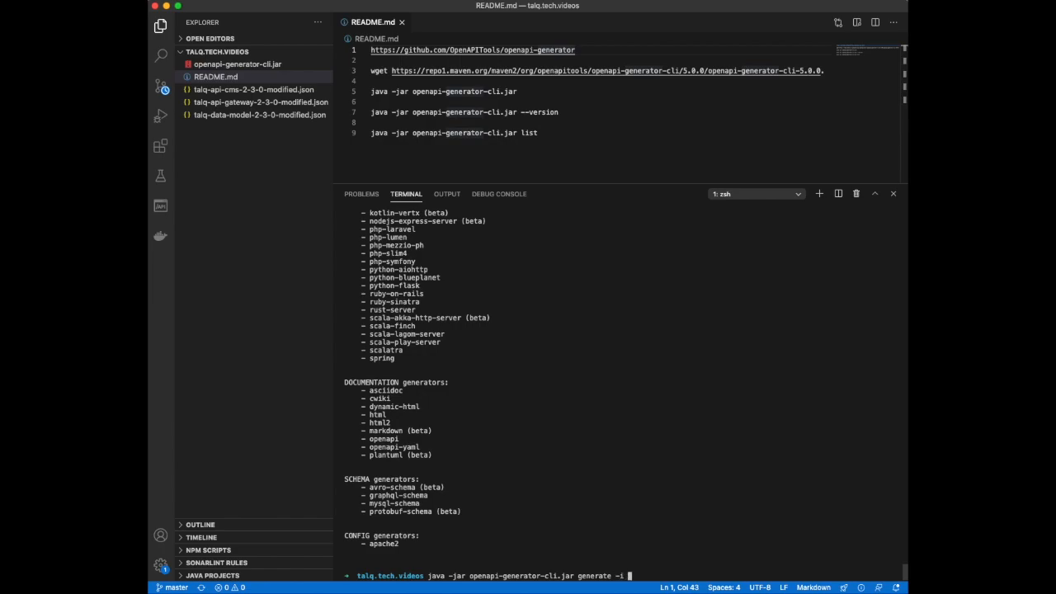
pyautogui.write('talq-api-cms-2-3-0-modified.json')
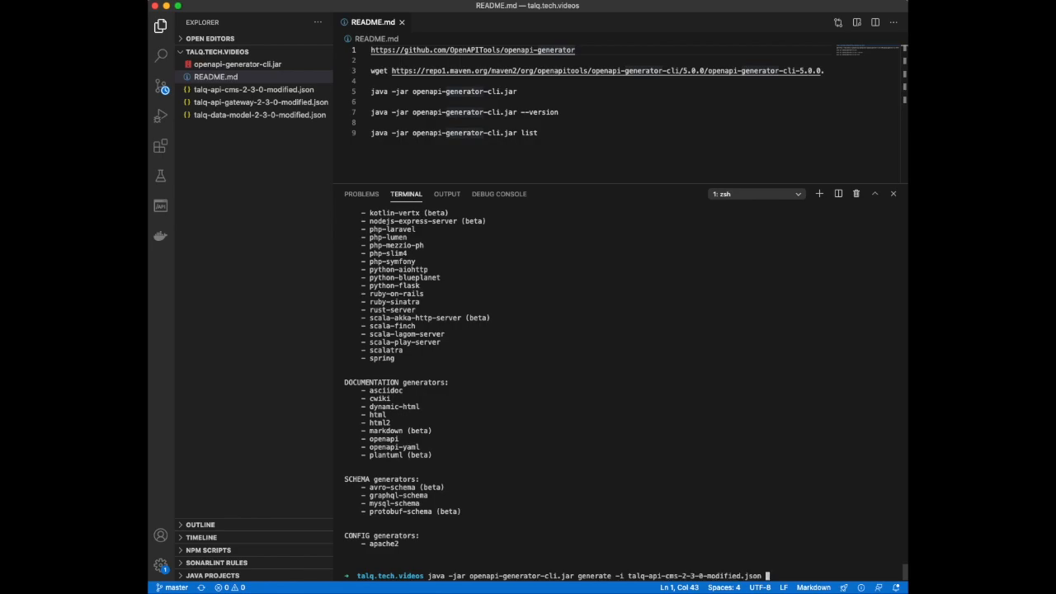
pyautogui.write('-g html2 -o talq-api-cms-html2')
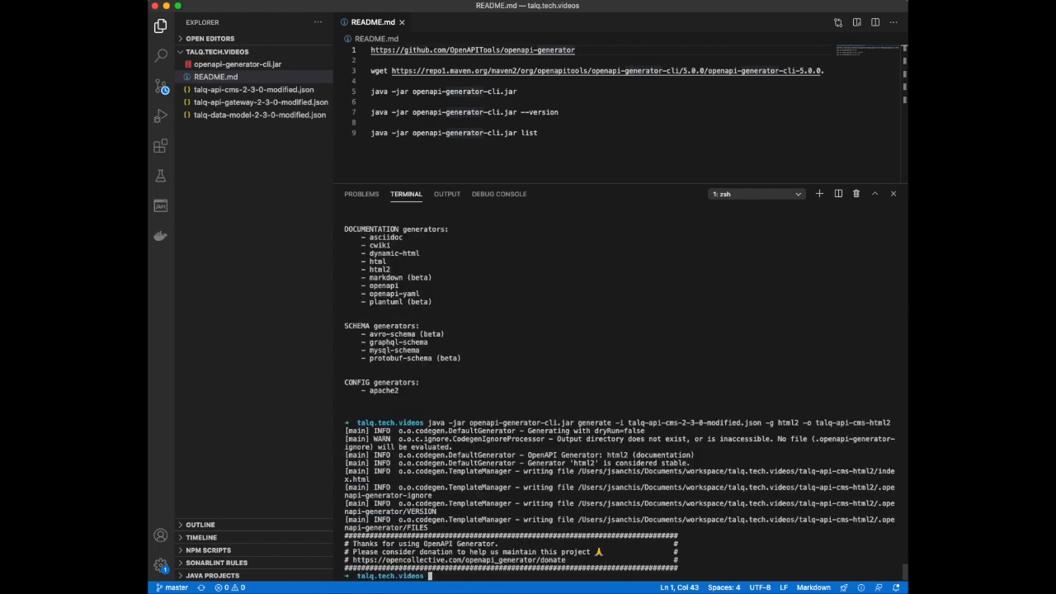
pyautogui.write('open http')
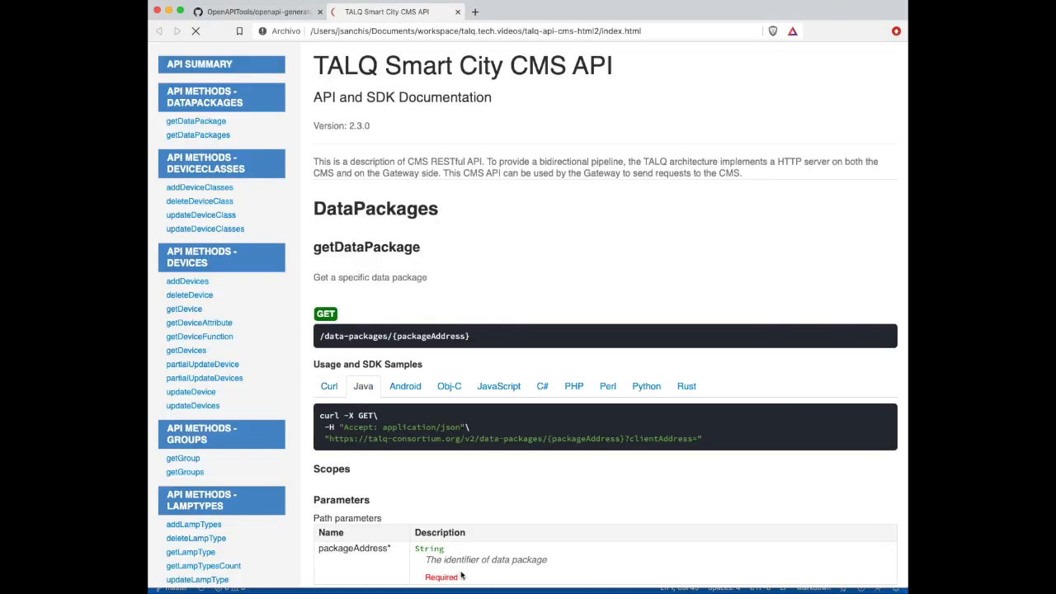
# - View getDevice in the docs and flip through its Java, Android, Obj-C and further code samples
pyautogui.scroll(-3)
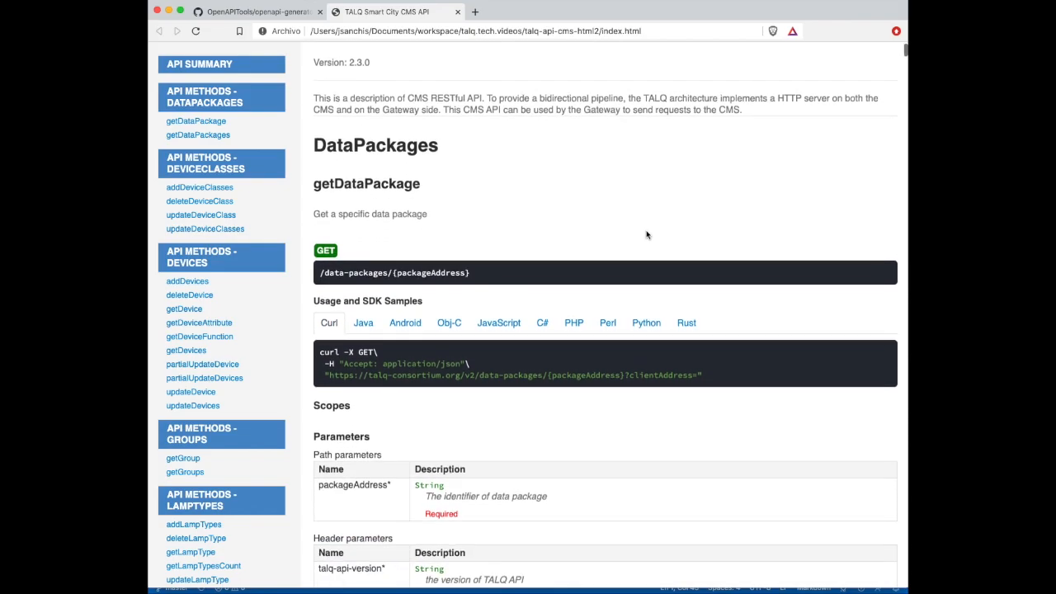
pyautogui.click(185, 308)
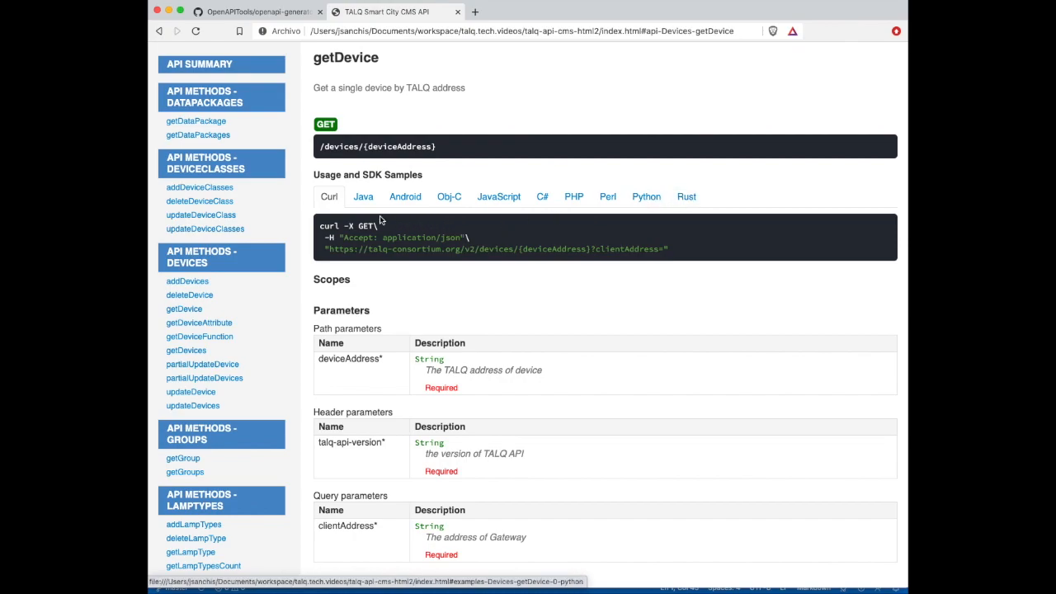
pyautogui.click(406, 196)
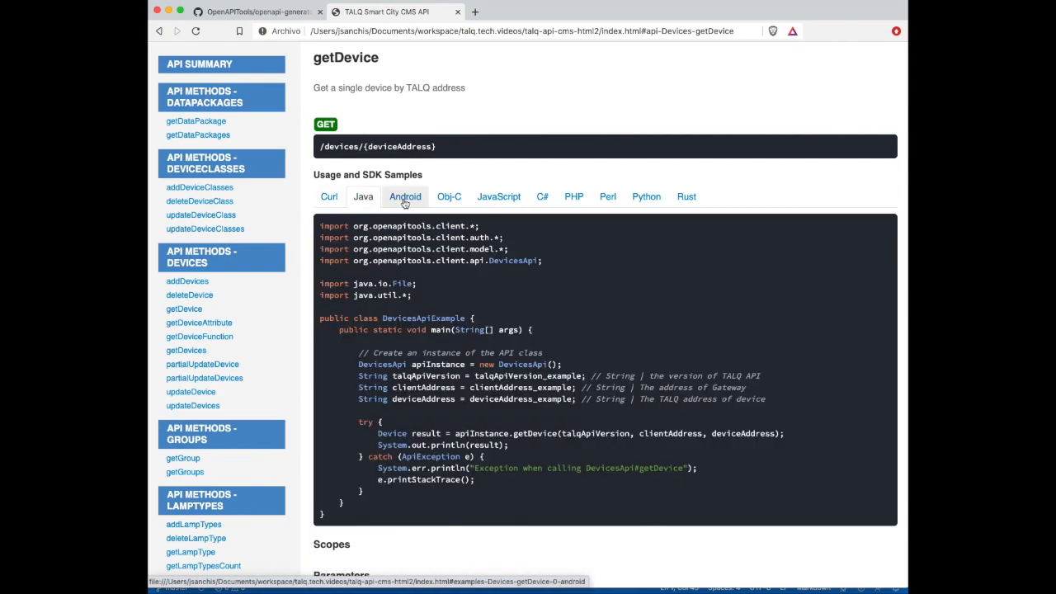
pyautogui.click(404, 196)
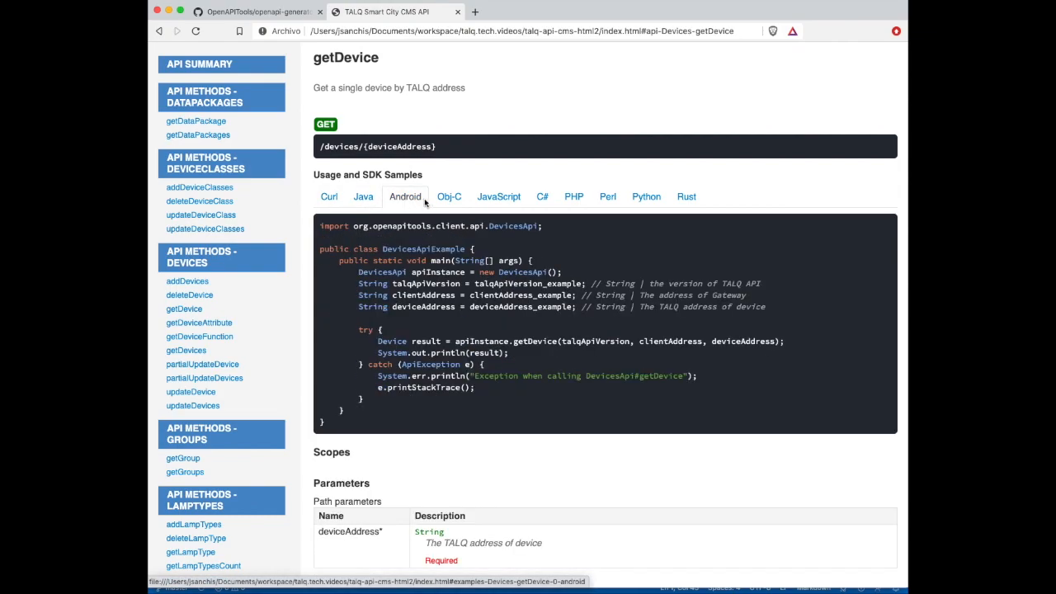
pyautogui.click(448, 196)
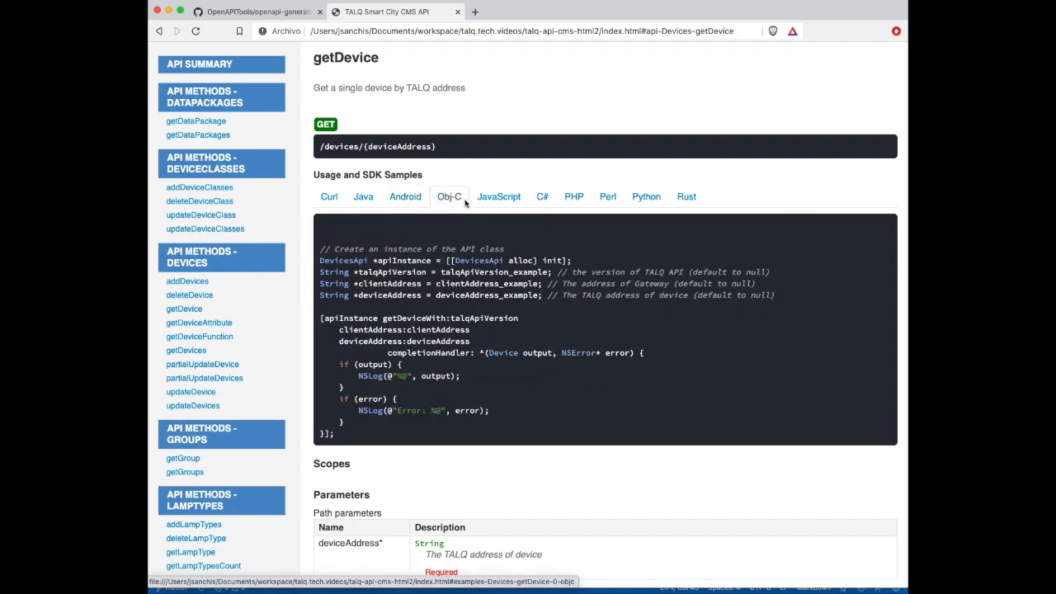
pyautogui.click(541, 196)
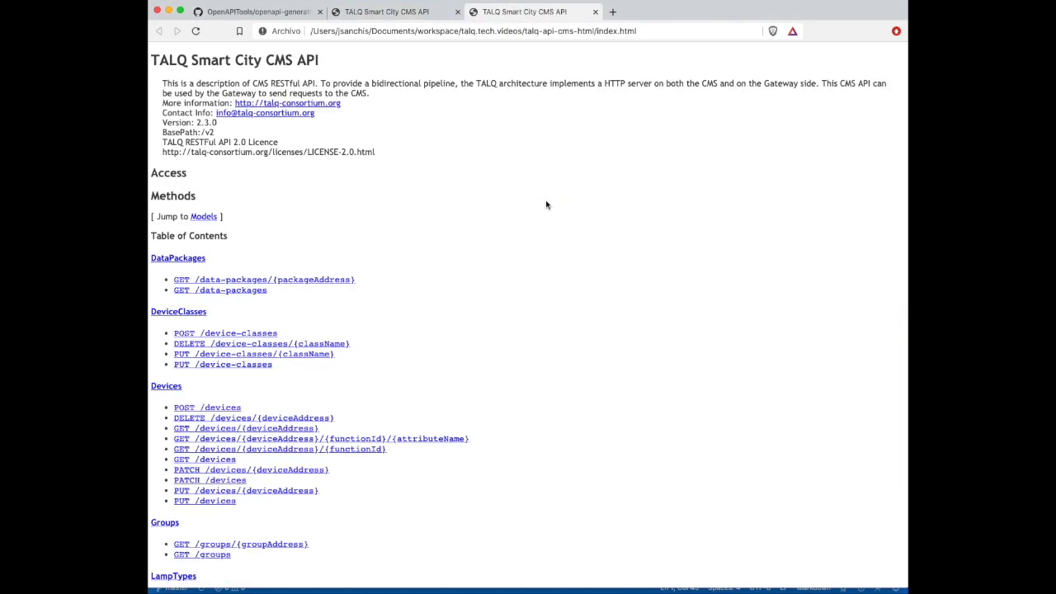
# - Jump from the Table of Contents to the GET /devices entry with its parameters and example JSON
pyautogui.scroll(-3)
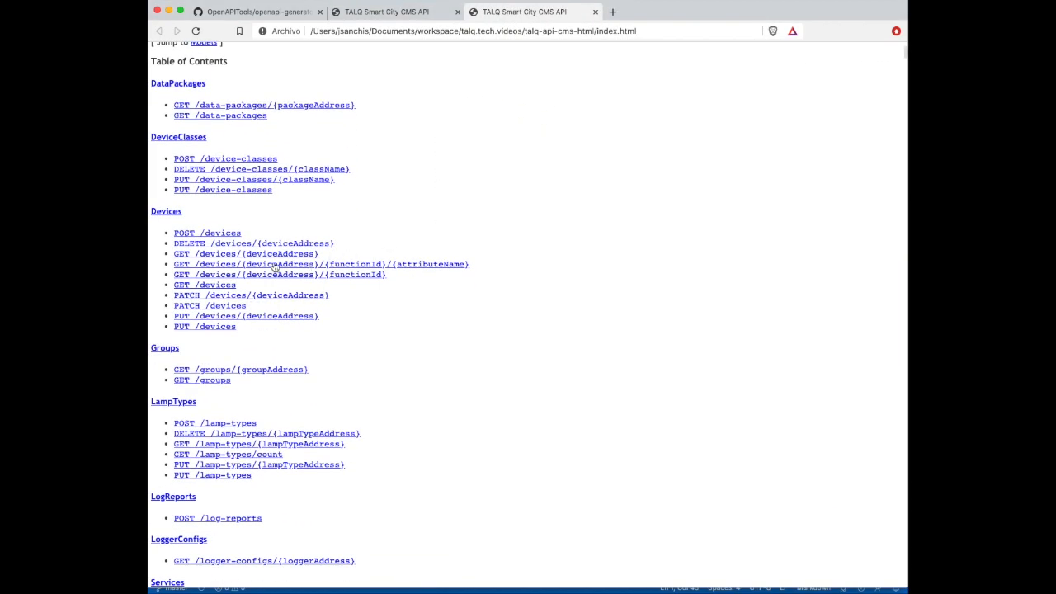
pyautogui.click(205, 284)
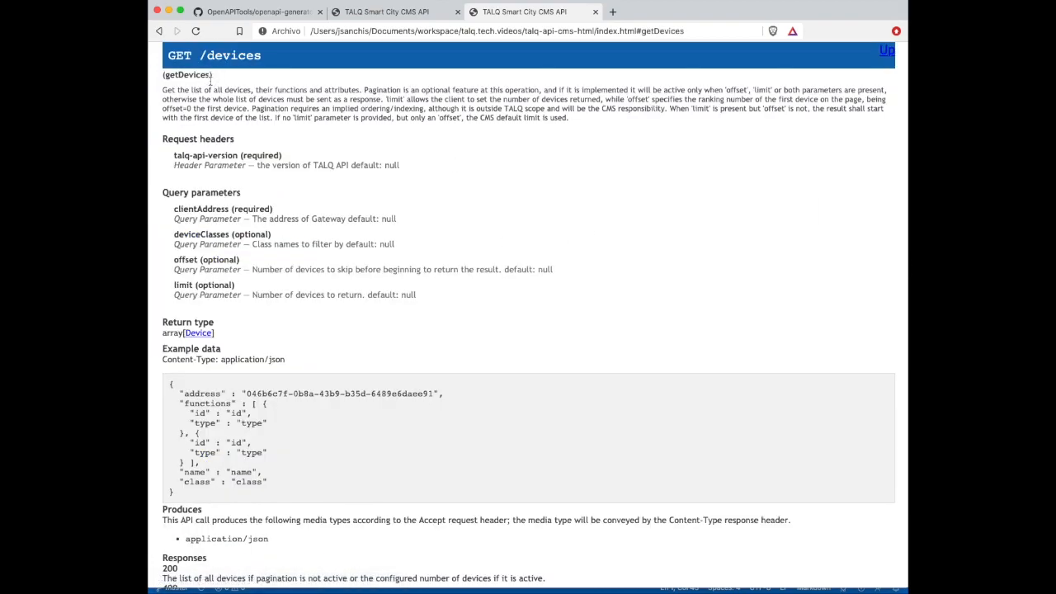
pyautogui.scroll(-3)
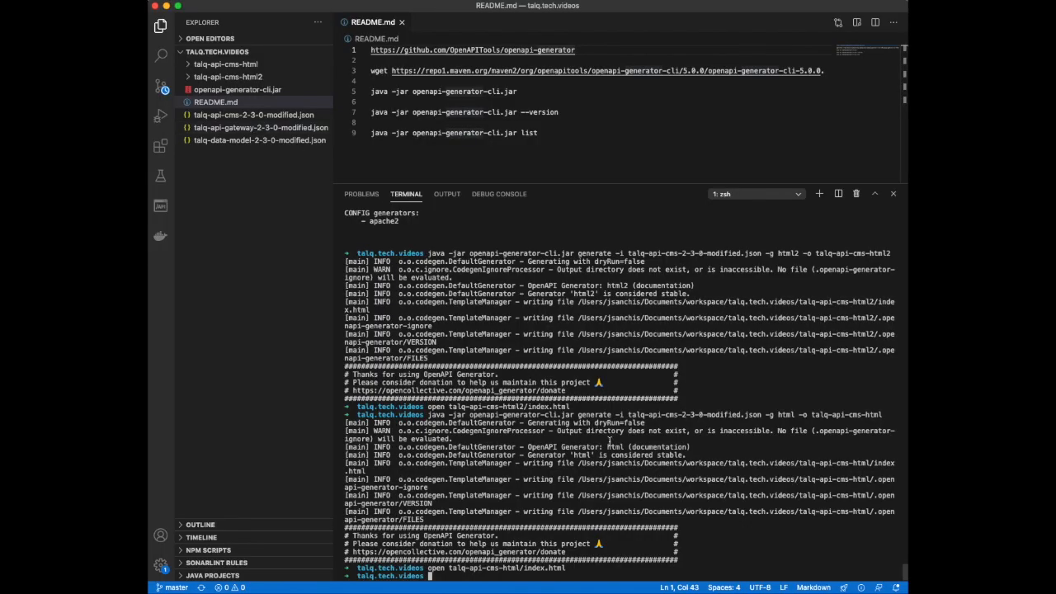
pyautogui.moveTo(653, 518)
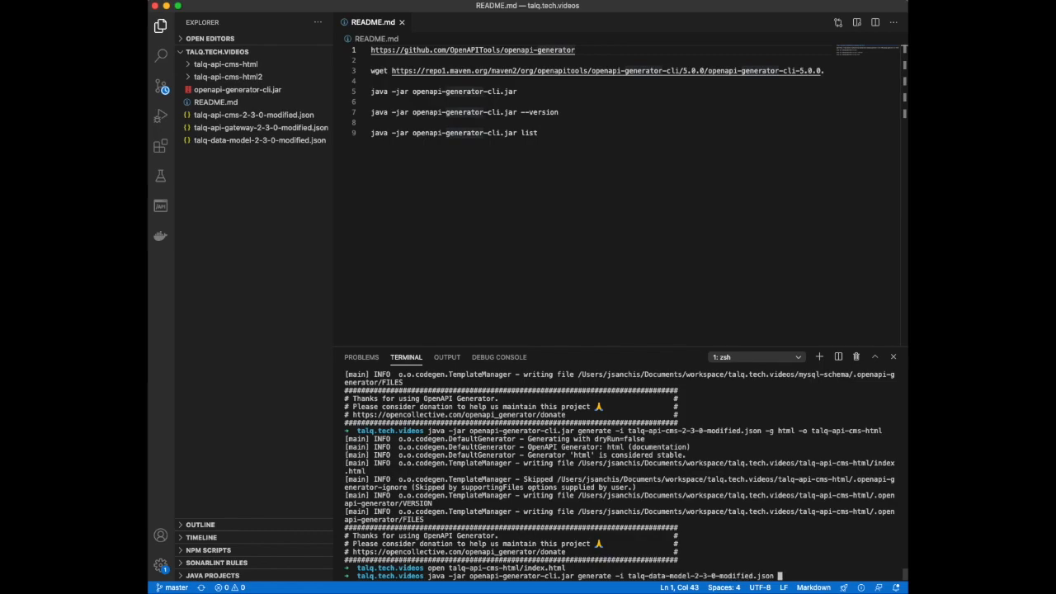
# - Generate a mysql-schema from talq-data-model-2-3-0-modified.json into the mysql-schema folder
pyautogui.write('-g')
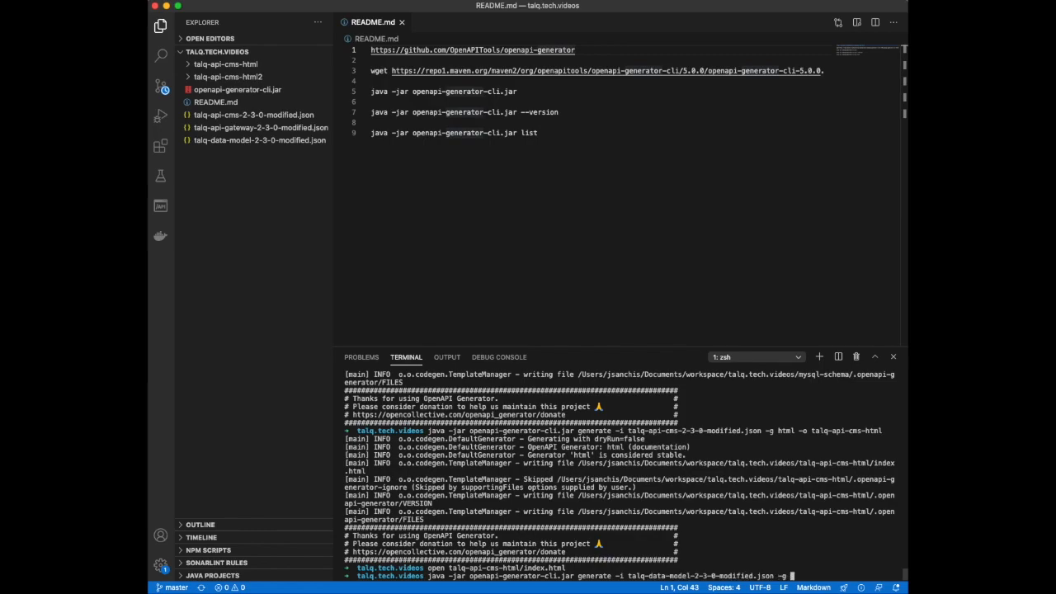
pyautogui.write('mysql')
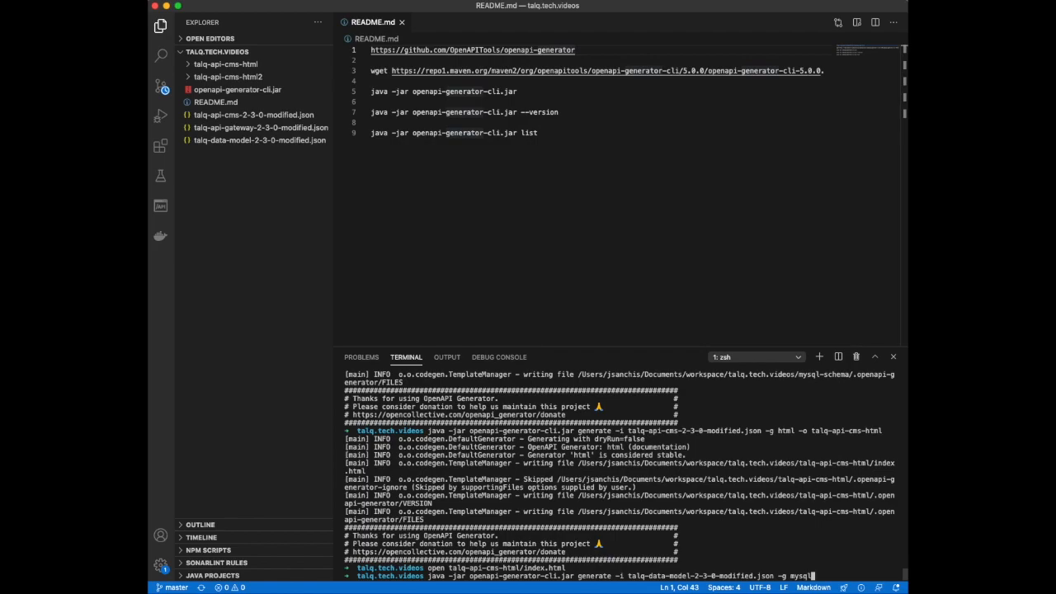
pyautogui.write('-schema')
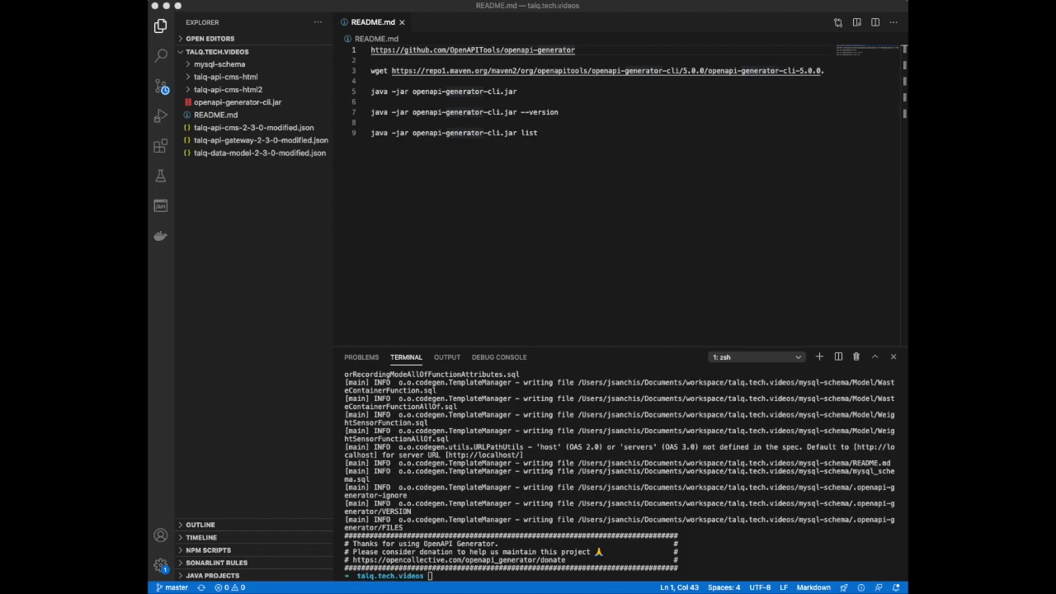
pyautogui.click(219, 63)
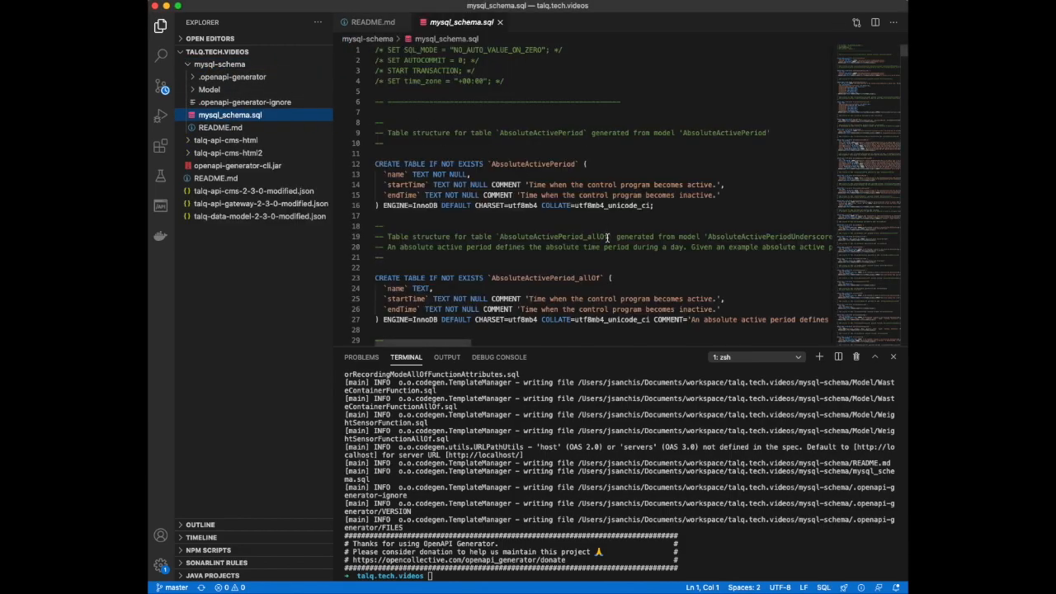
pyautogui.scroll(-3)
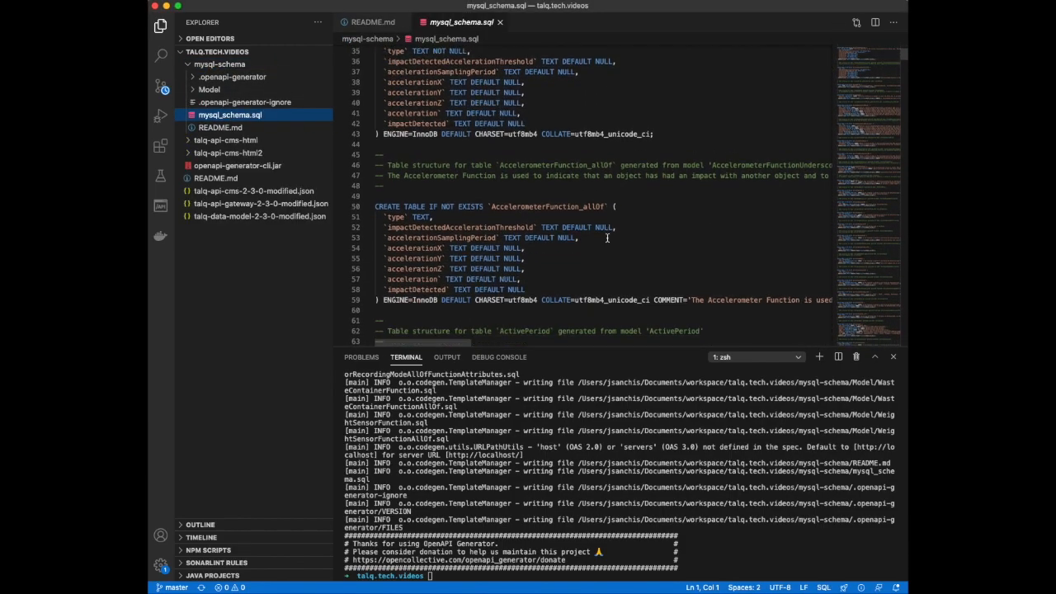
pyautogui.scroll(-3)
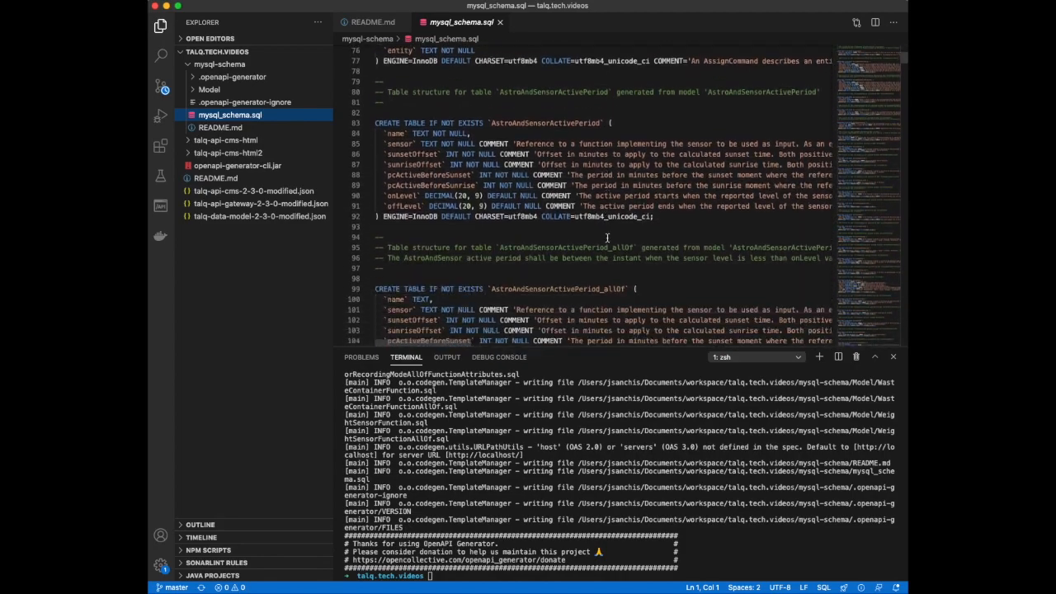
pyautogui.scroll(-3)
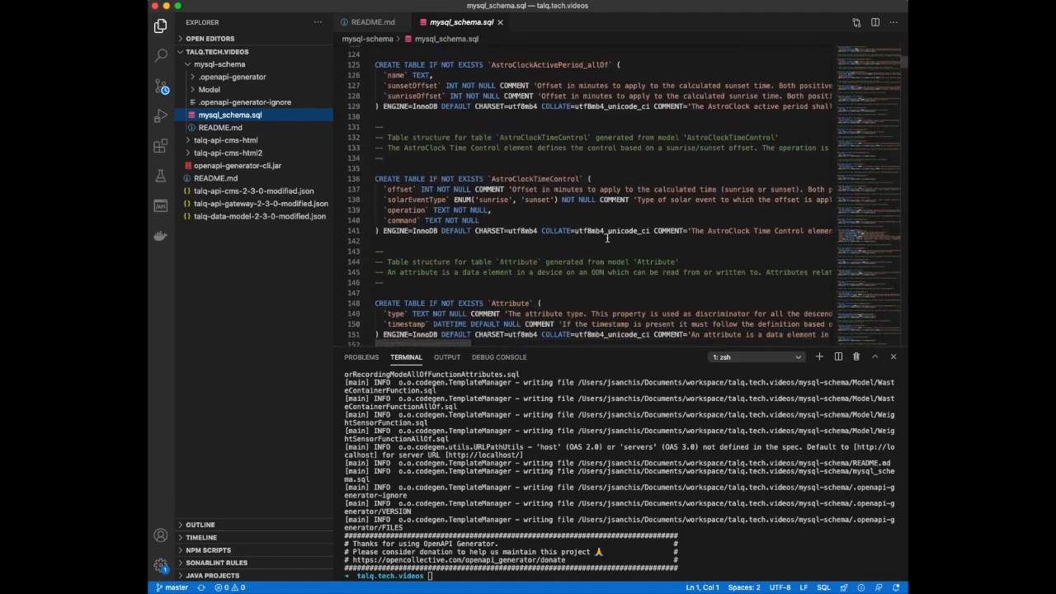
pyautogui.scroll(-3)
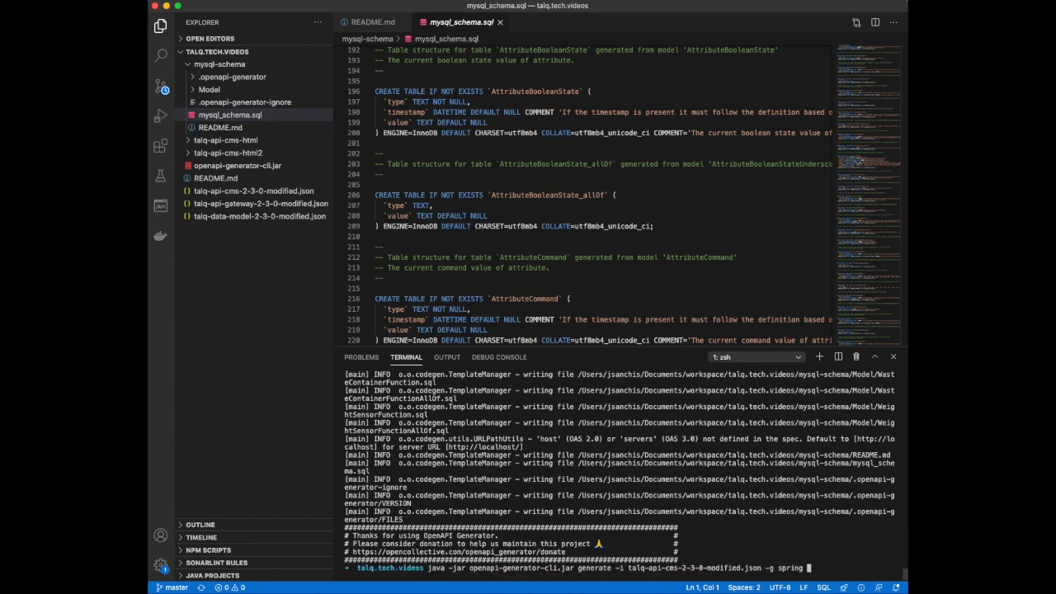
# - Generate a Spring server into talq-api-cms-spring, expand the folder and cd into it
pyautogui.write('-o talq-api-cms')
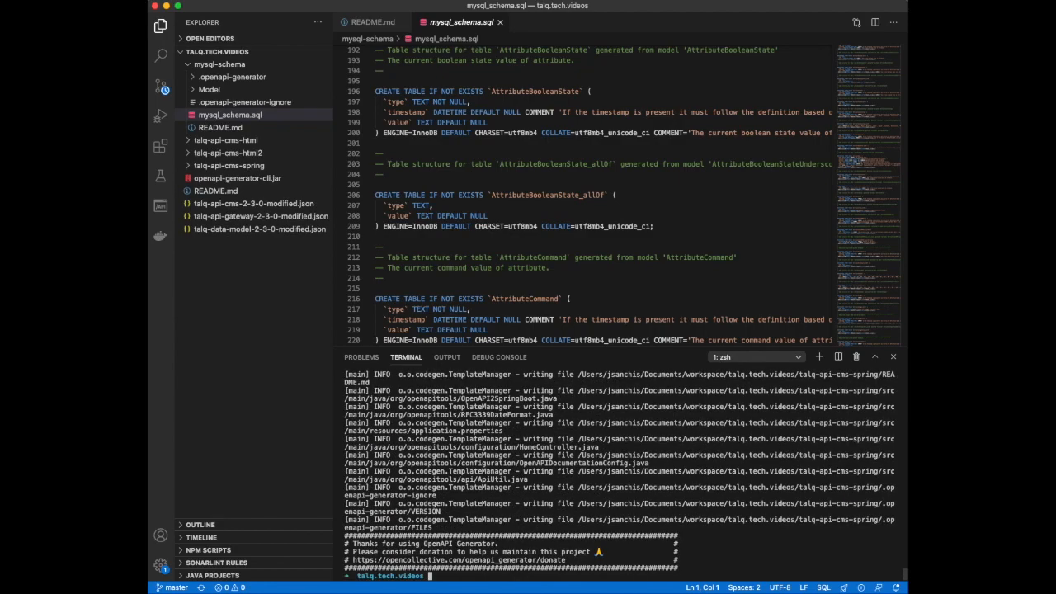
pyautogui.click(231, 165)
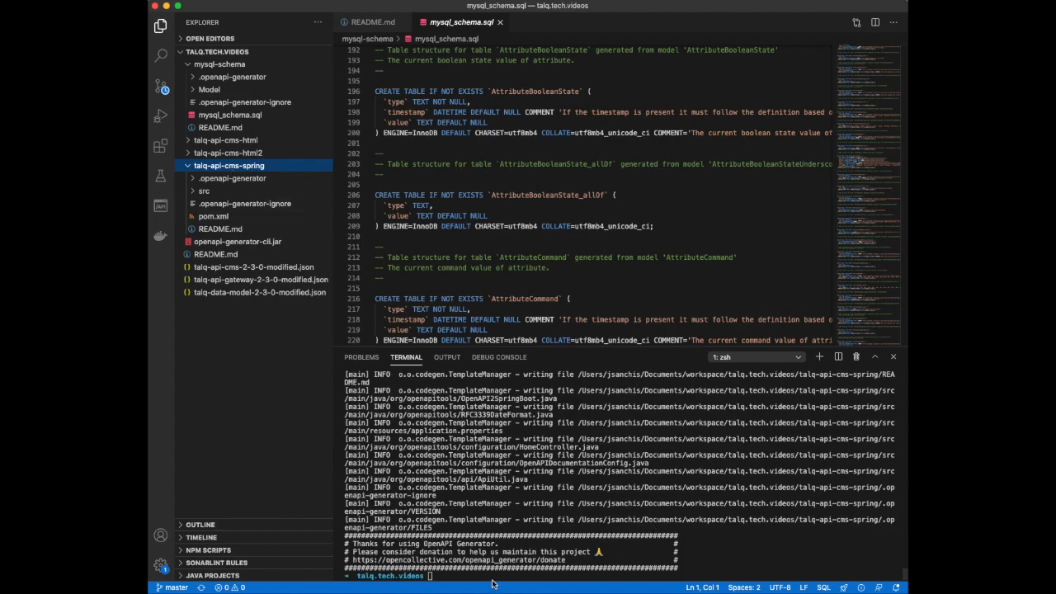
pyautogui.write('cd talq-api-cms-spring')
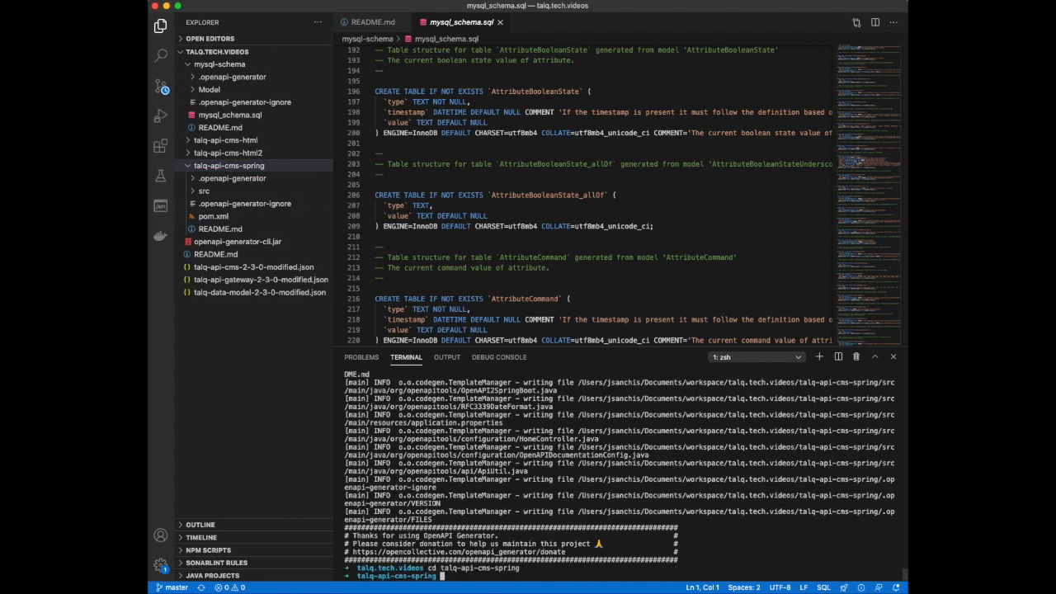
# - Build the project with mvn package and launch the built jar from target/
pyautogui.write('mvn packa')
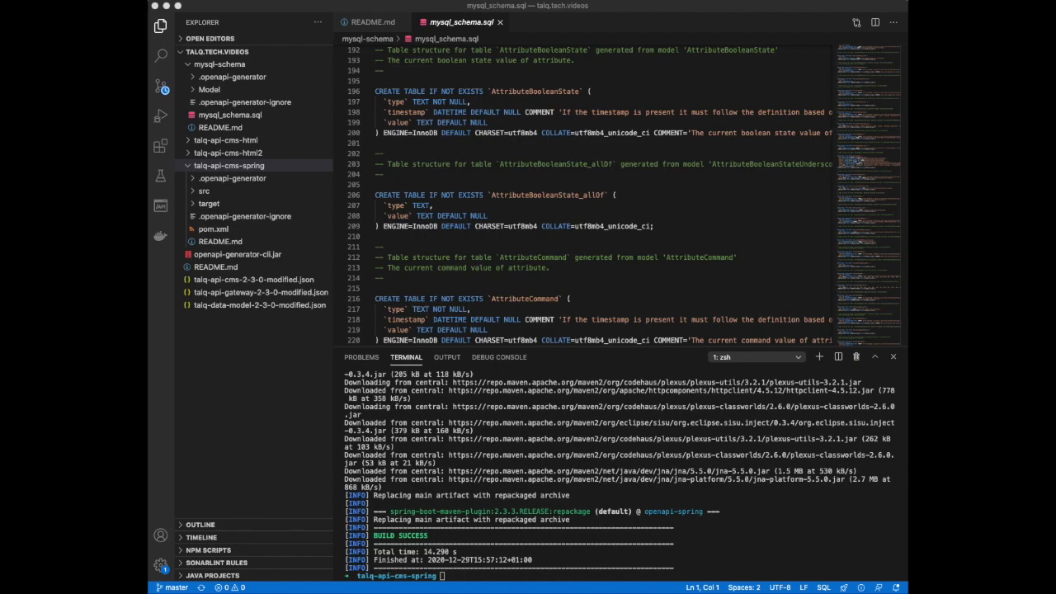
pyautogui.write('java -jar target/')
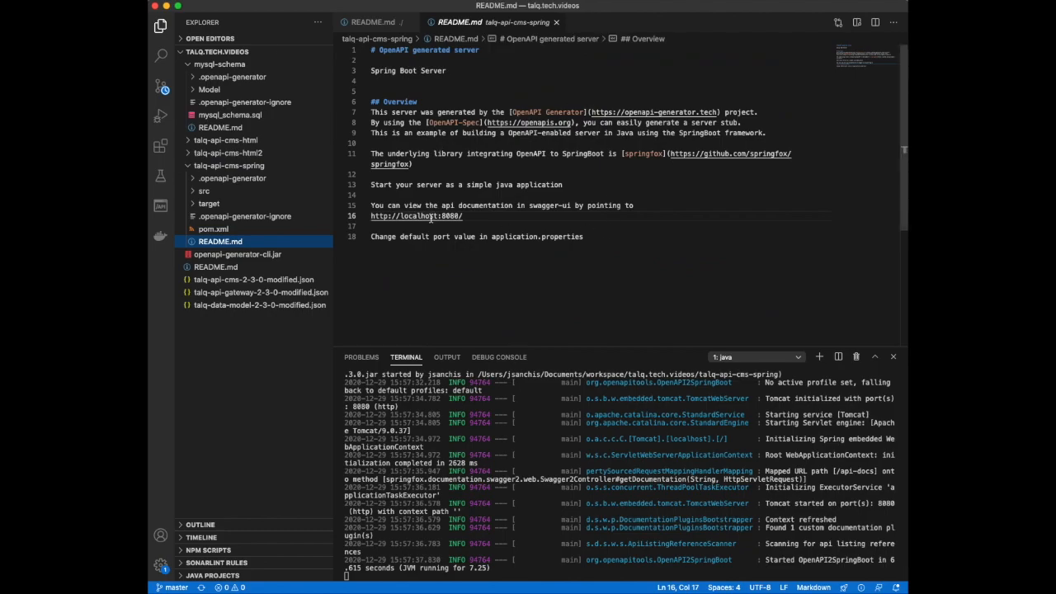
# - Follow the README's localhost:8080 link to the running server's Swagger UI
pyautogui.click(415, 214)
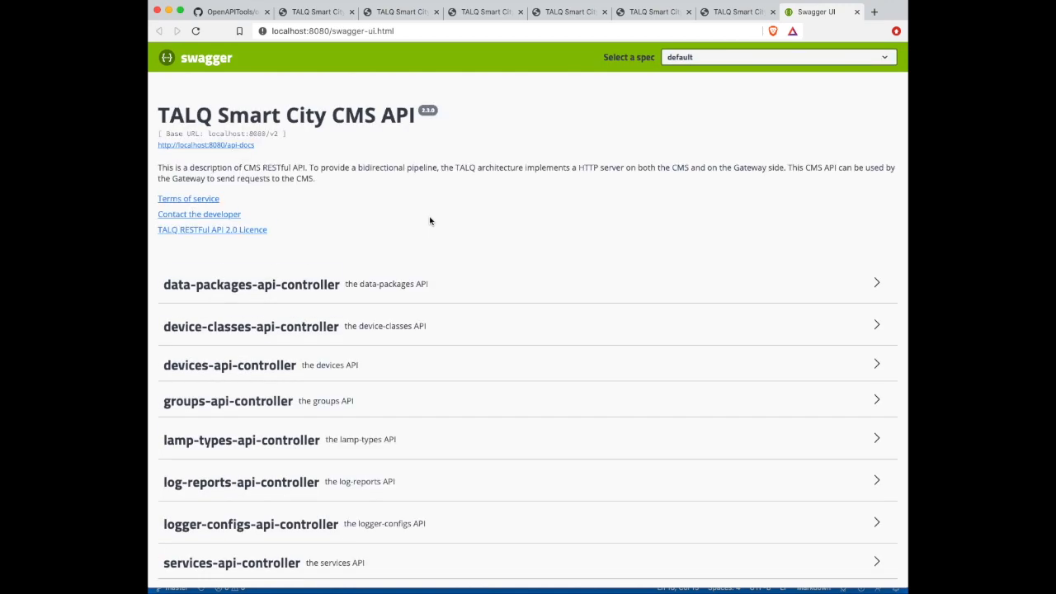
pyautogui.moveTo(415, 284)
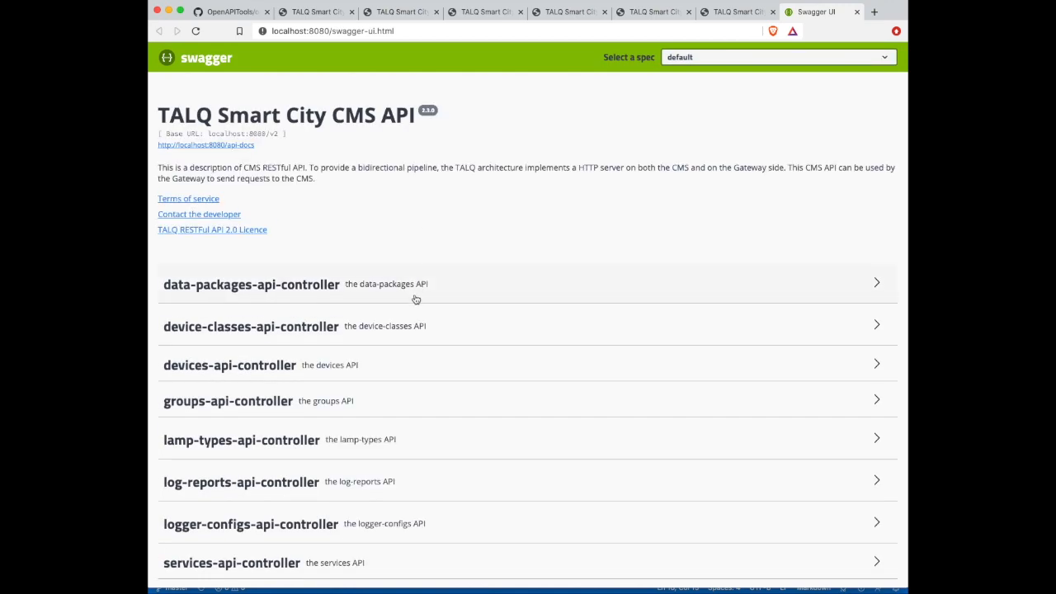
pyautogui.moveTo(256, 360)
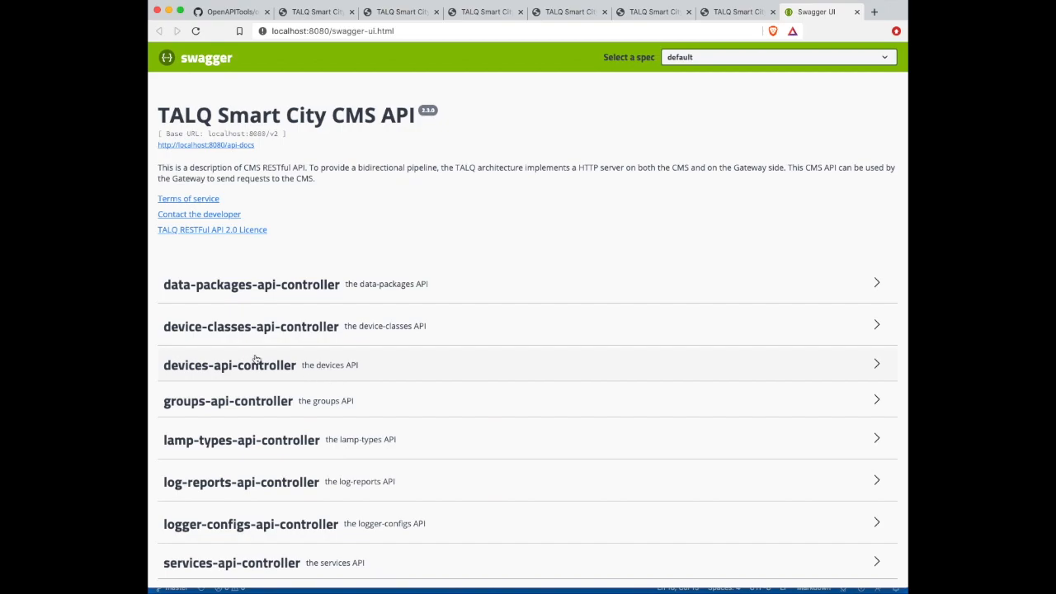
# - Expand the devices group and show the details of the GET /devices operation
pyautogui.click(229, 365)
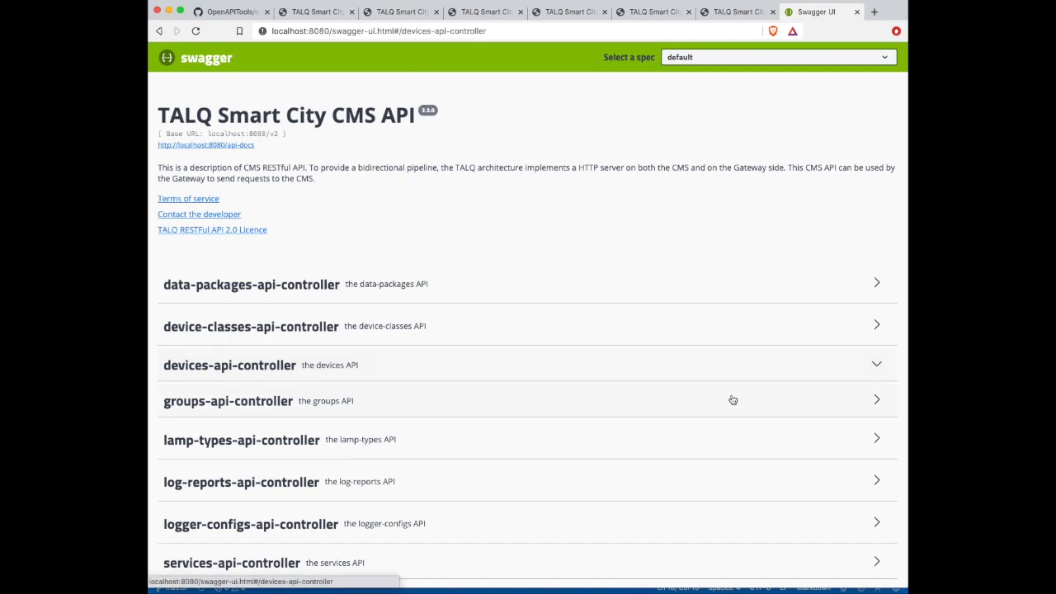
pyautogui.click(230, 365)
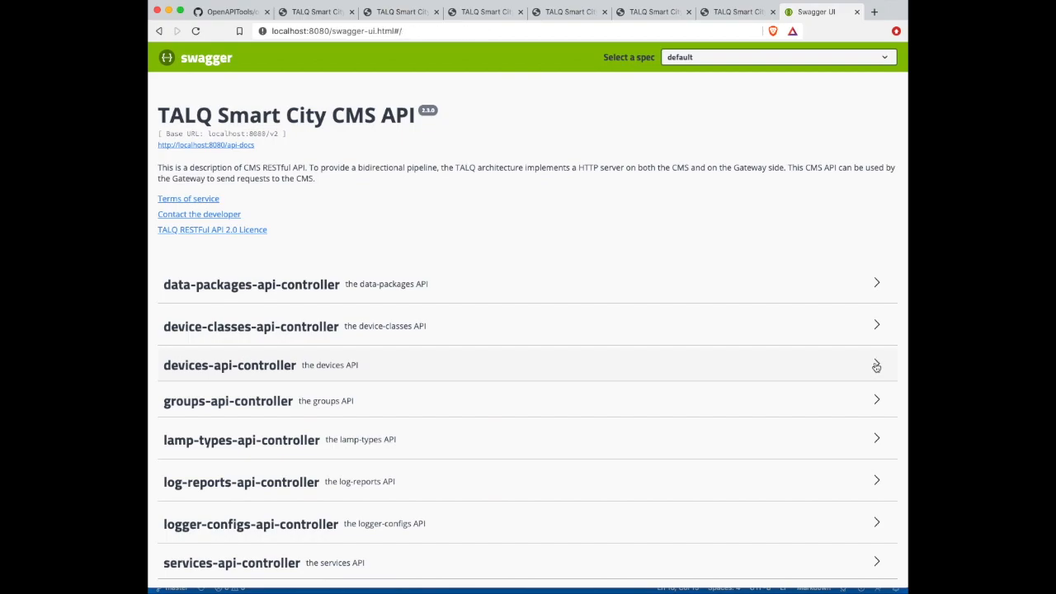
pyautogui.scroll(-3)
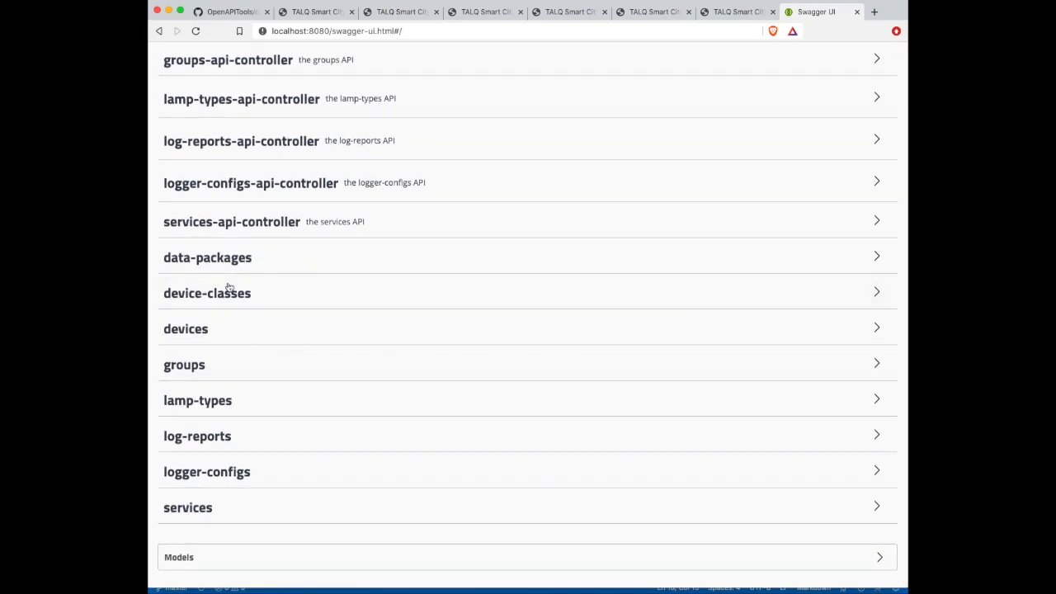
pyautogui.click(185, 328)
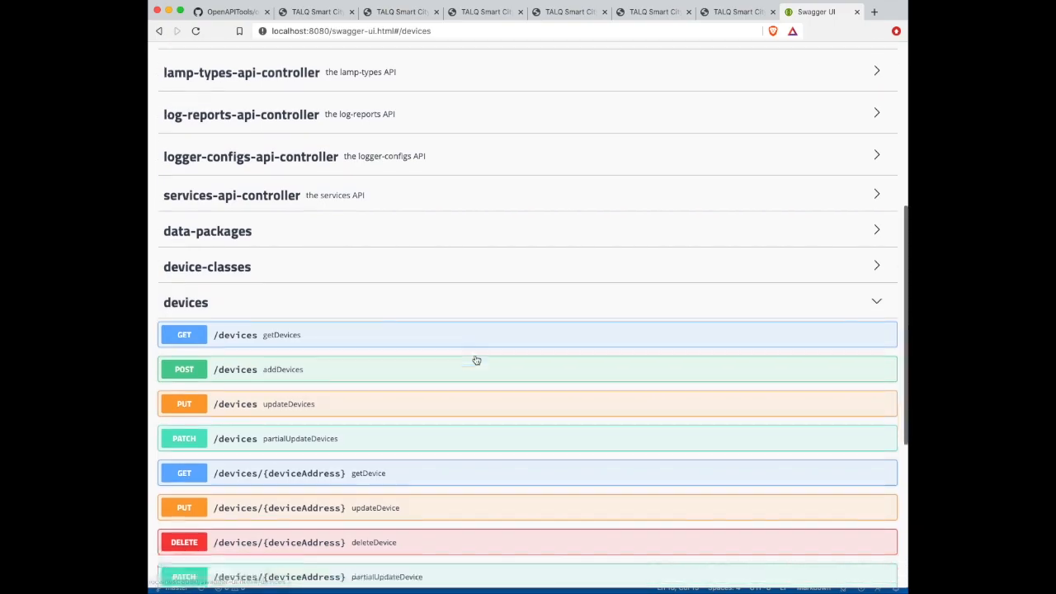
pyautogui.scroll(-3)
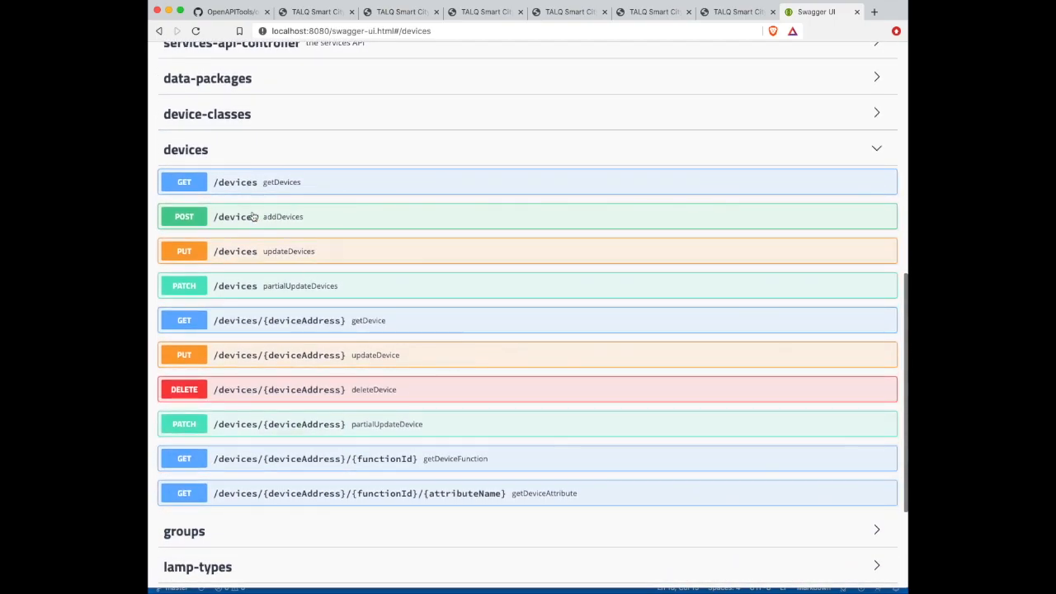
pyautogui.click(234, 181)
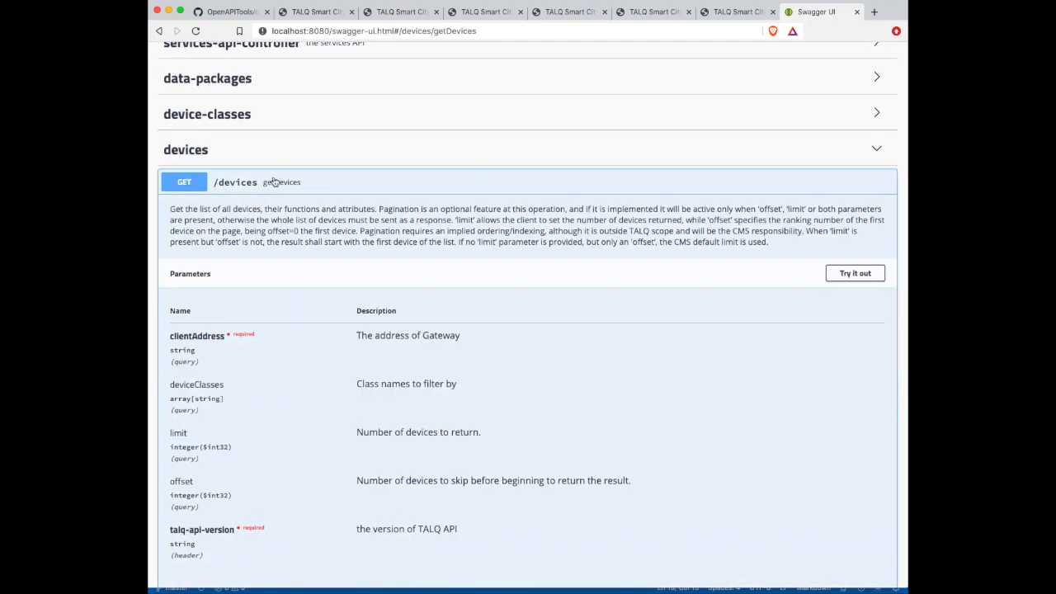
# - Scroll through the GET /devices parameters, response codes and example JSON bodies
pyautogui.scroll(-3)
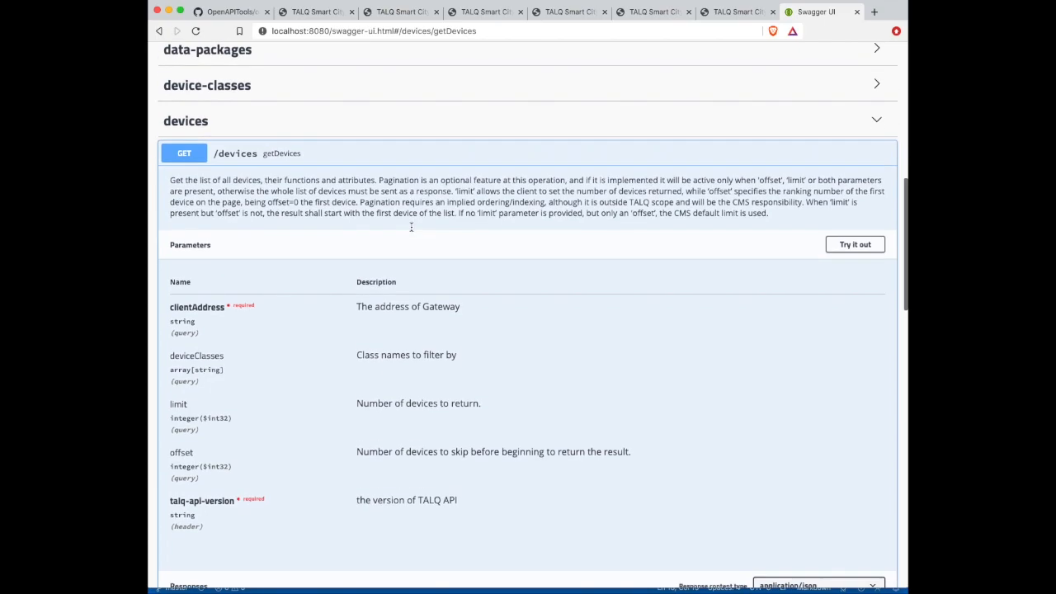
pyautogui.scroll(-3)
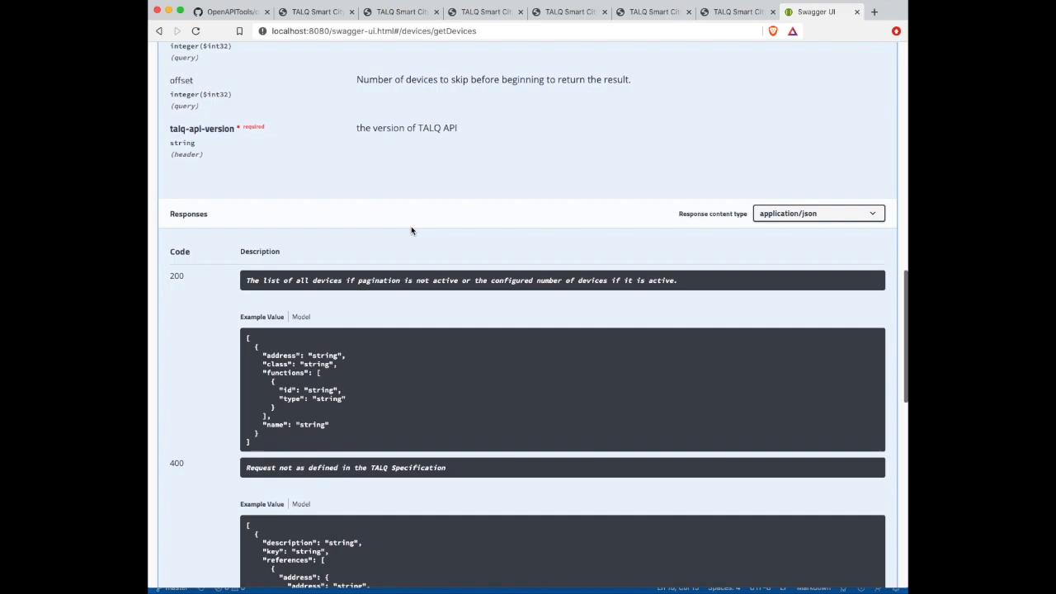
pyautogui.scroll(-3)
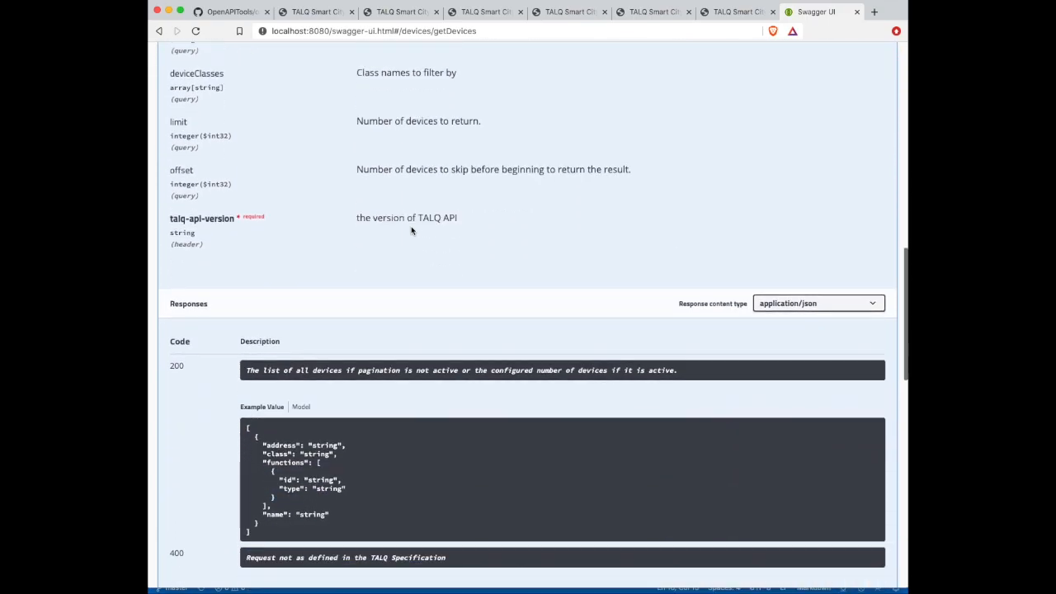
pyautogui.scroll(-3)
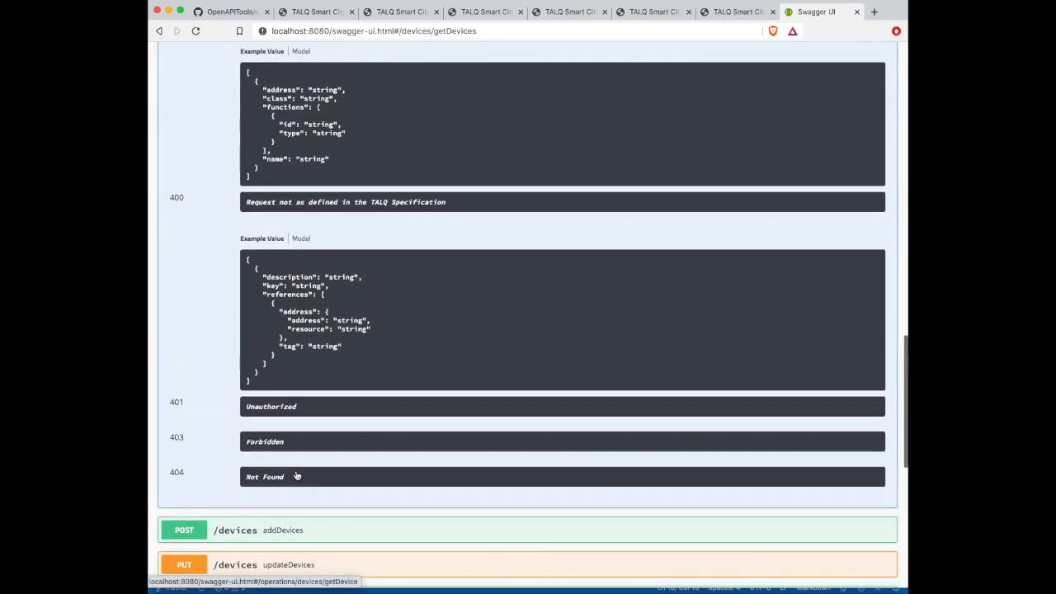
pyautogui.scroll(3)
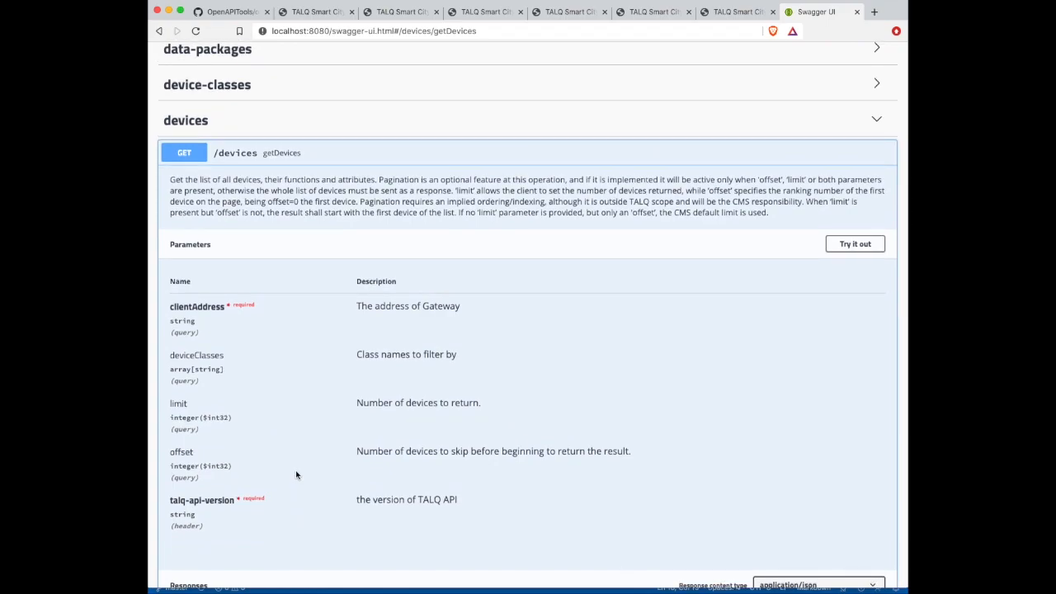
pyautogui.moveTo(264, 191)
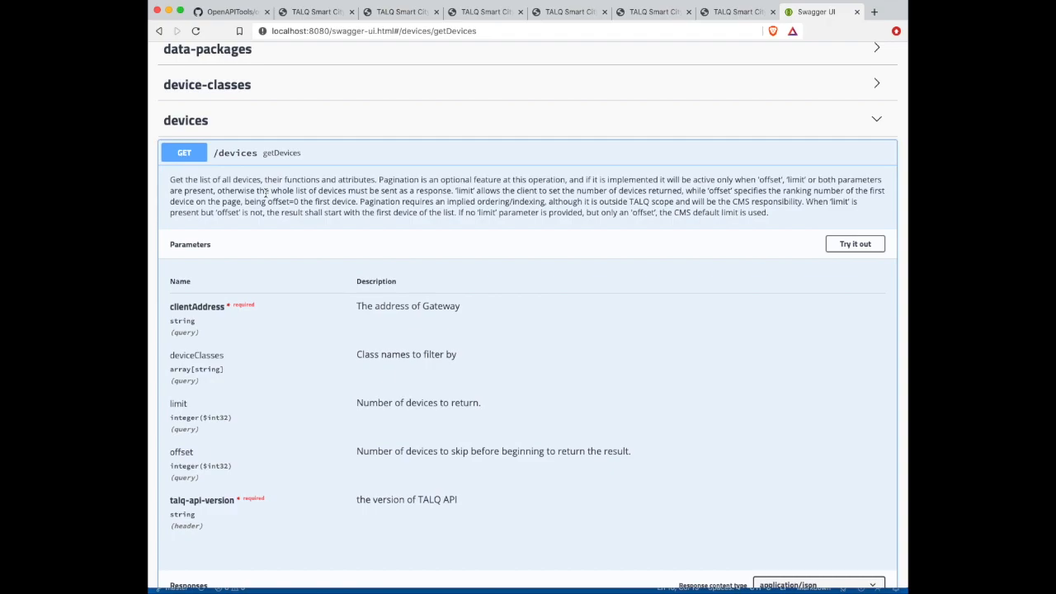
pyautogui.scroll(-3)
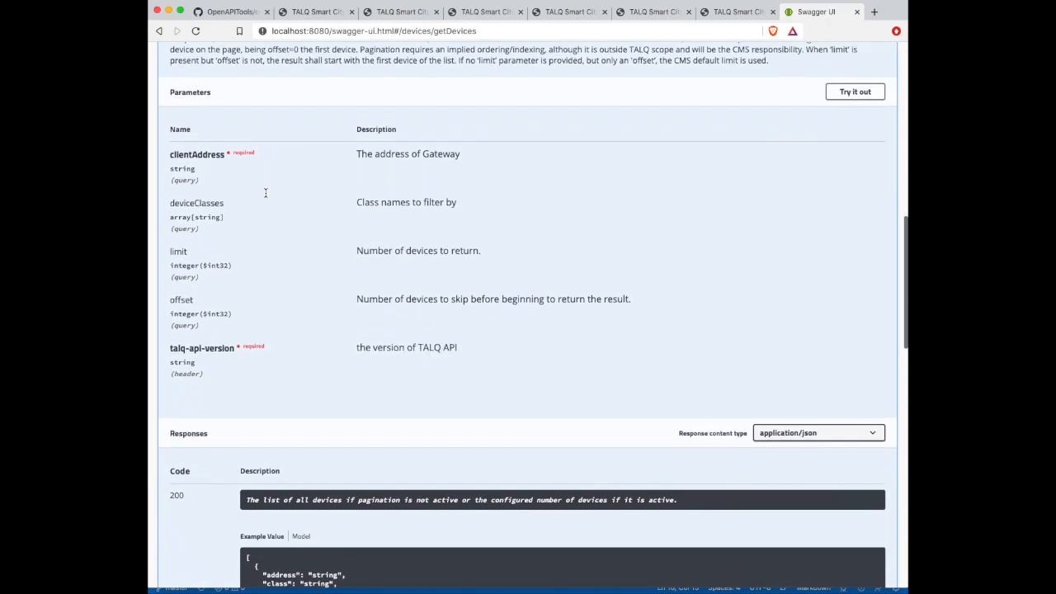
pyautogui.scroll(-3)
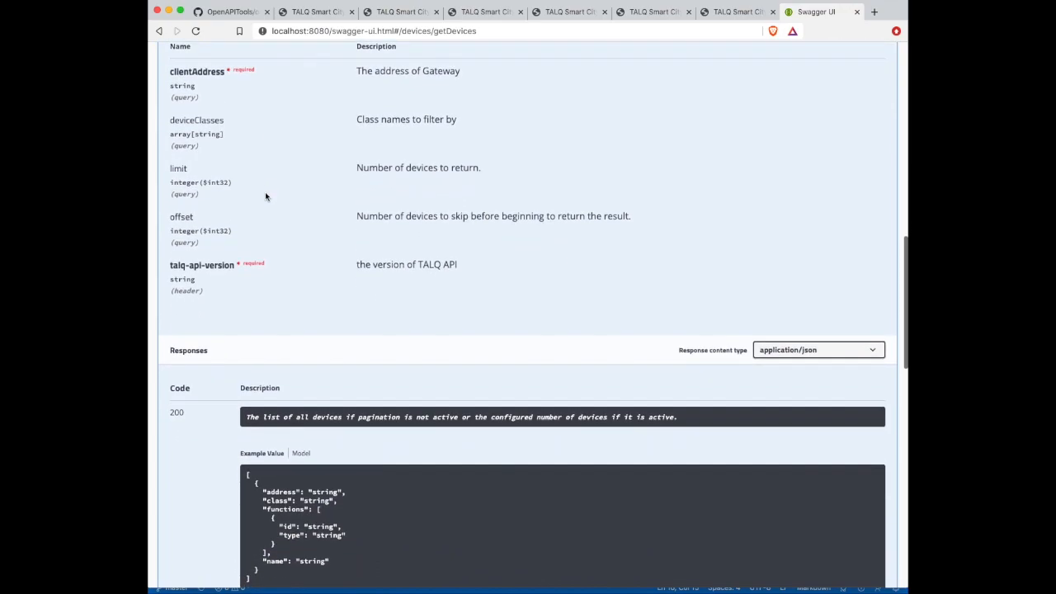
pyautogui.scroll(-3)
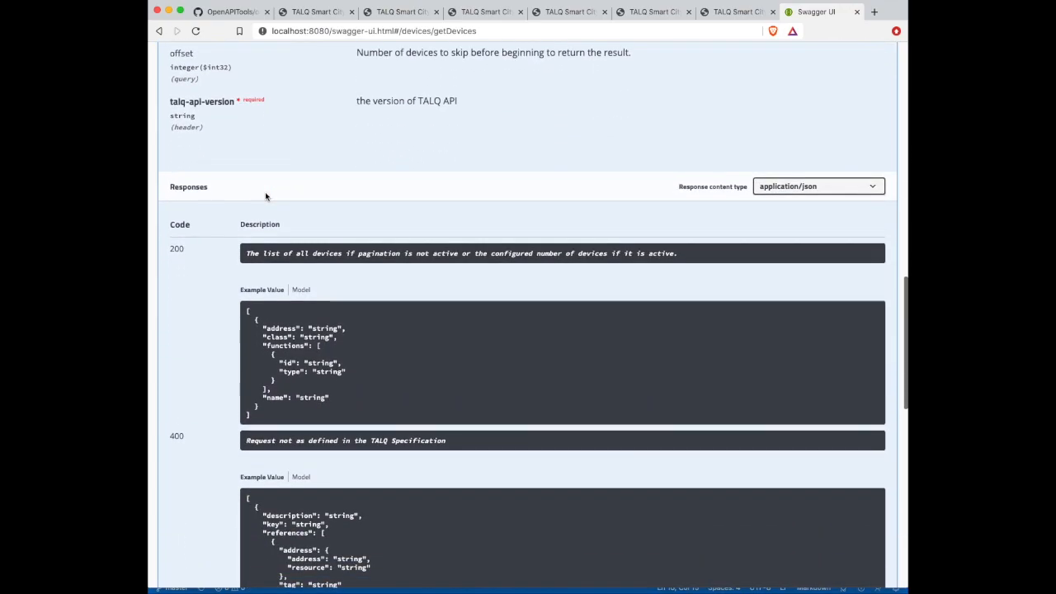
pyautogui.scroll(-3)
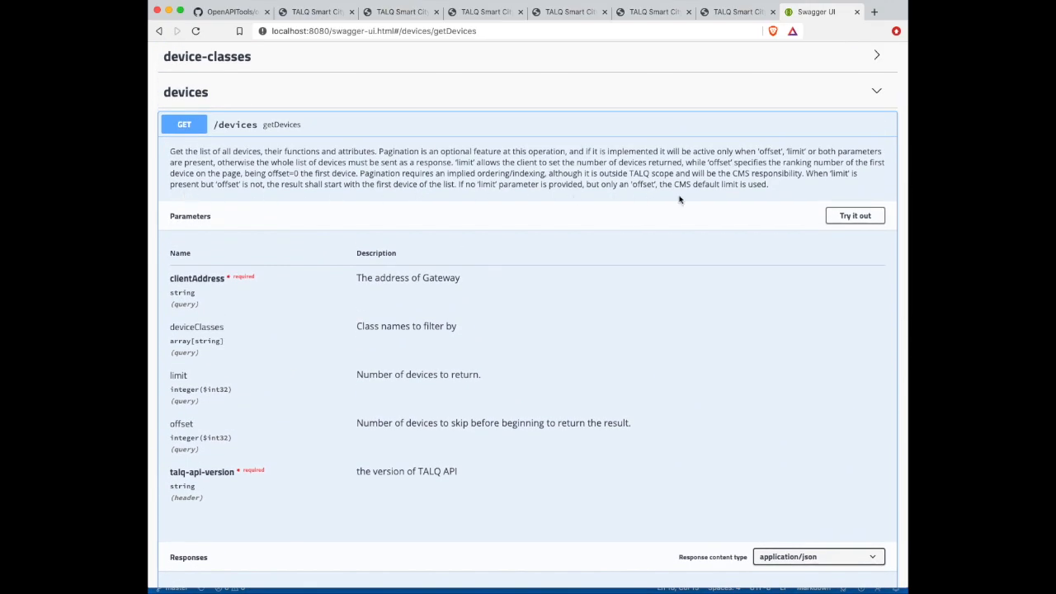
# - Run getDevices with talq-api-version 2.3.0 and clientAddress talq_uuid_address via Try it out and Execute
pyautogui.click(854, 215)
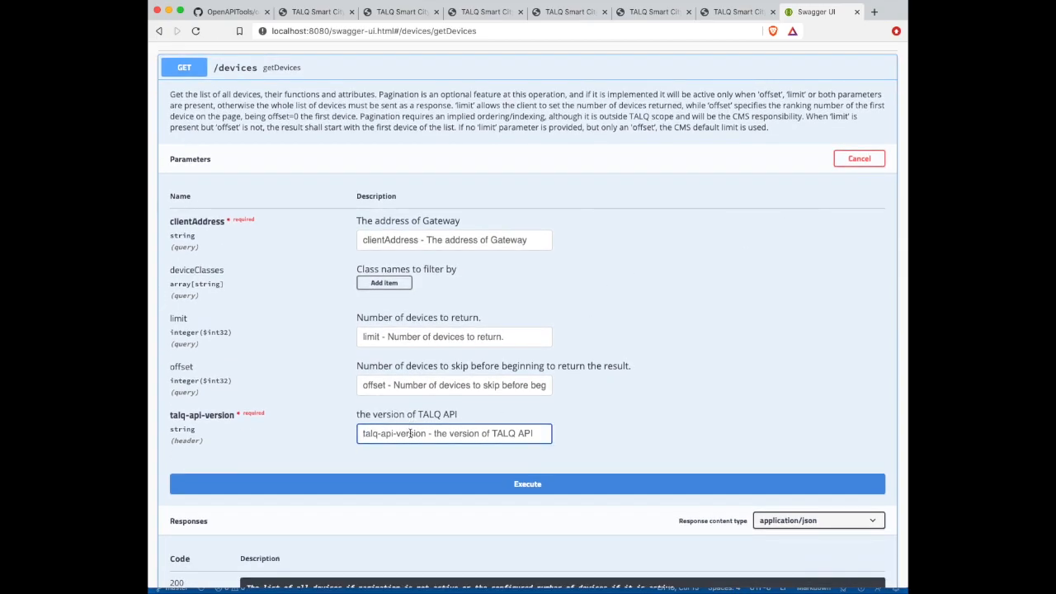
pyautogui.click(454, 239)
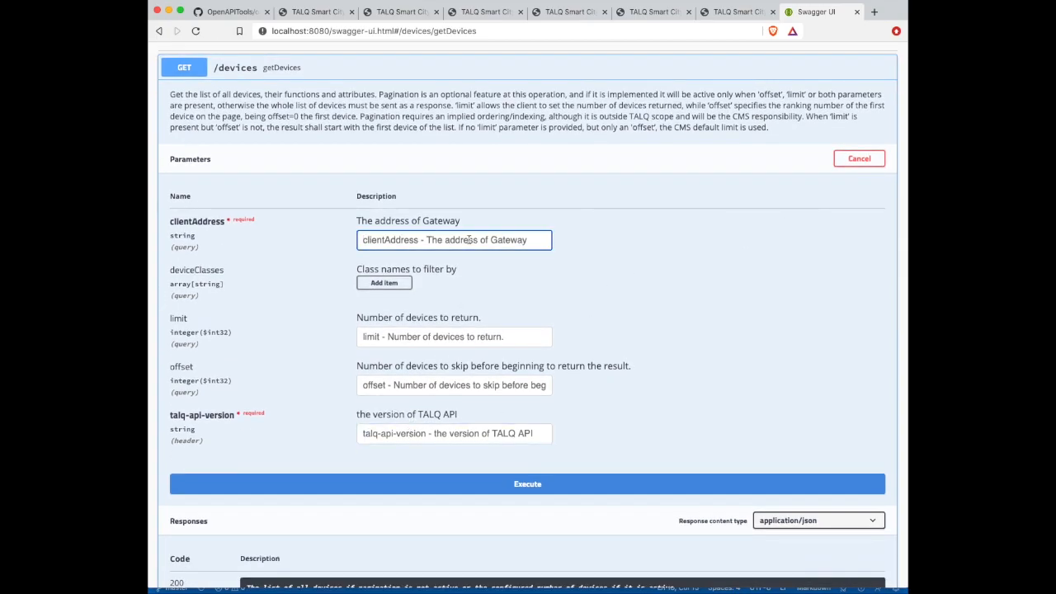
pyautogui.write('2.3.0')
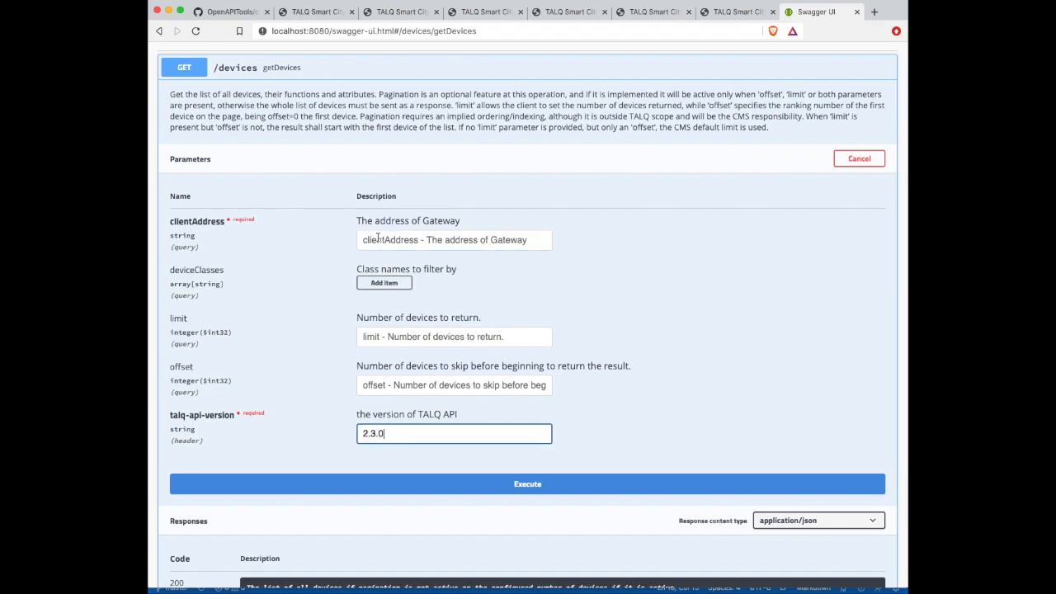
pyautogui.write('talq_uuid_address')
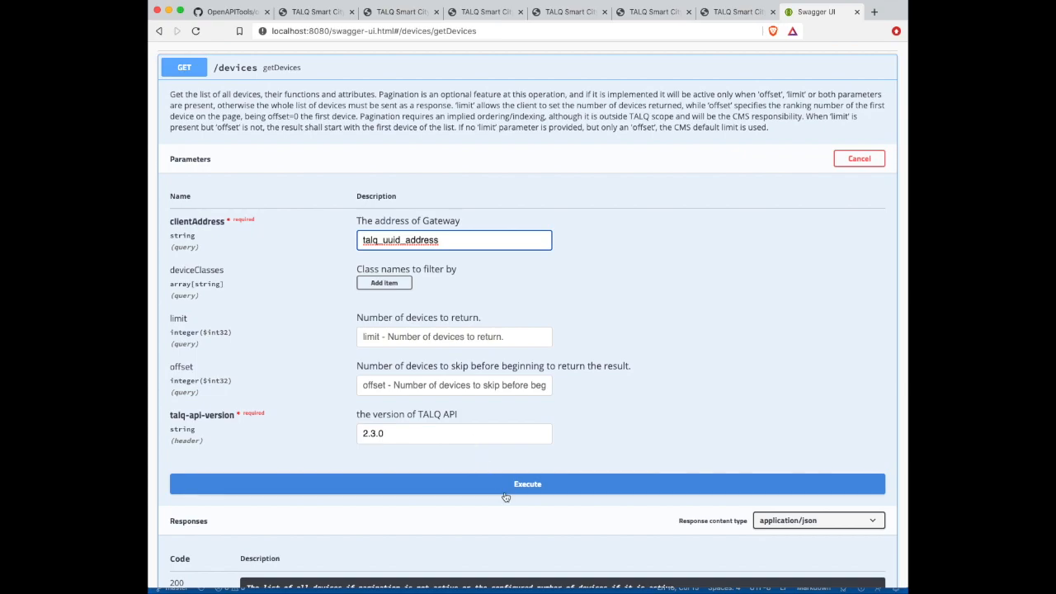
pyautogui.click(528, 485)
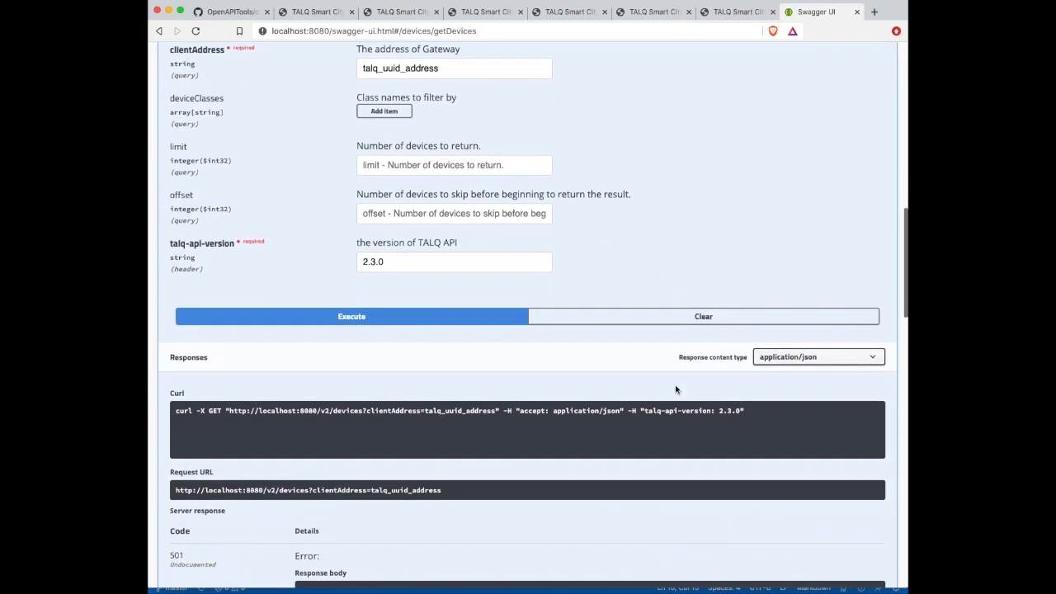
pyautogui.scroll(-3)
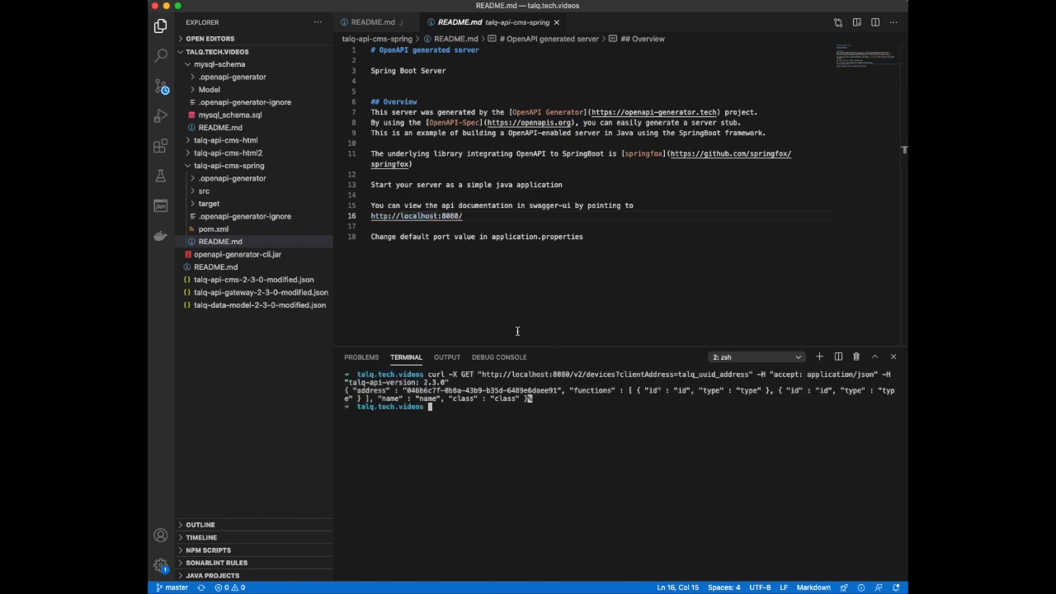
pyautogui.moveTo(228, 231)
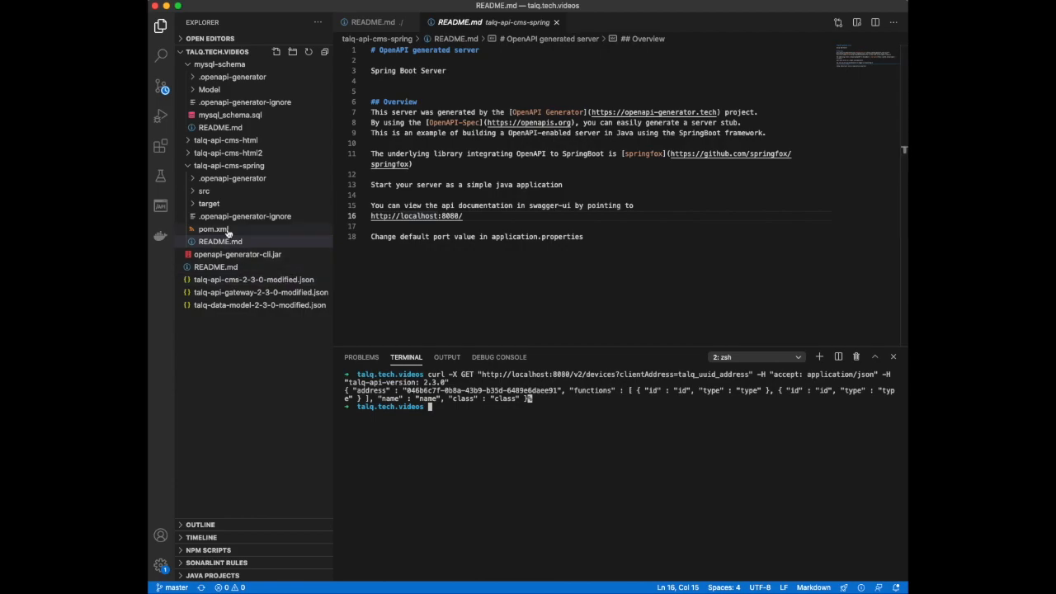
# - Expand src/main > java/org/openapitools > api in talq-api-cms-spring and view DevicesApi.java
pyautogui.click(205, 192)
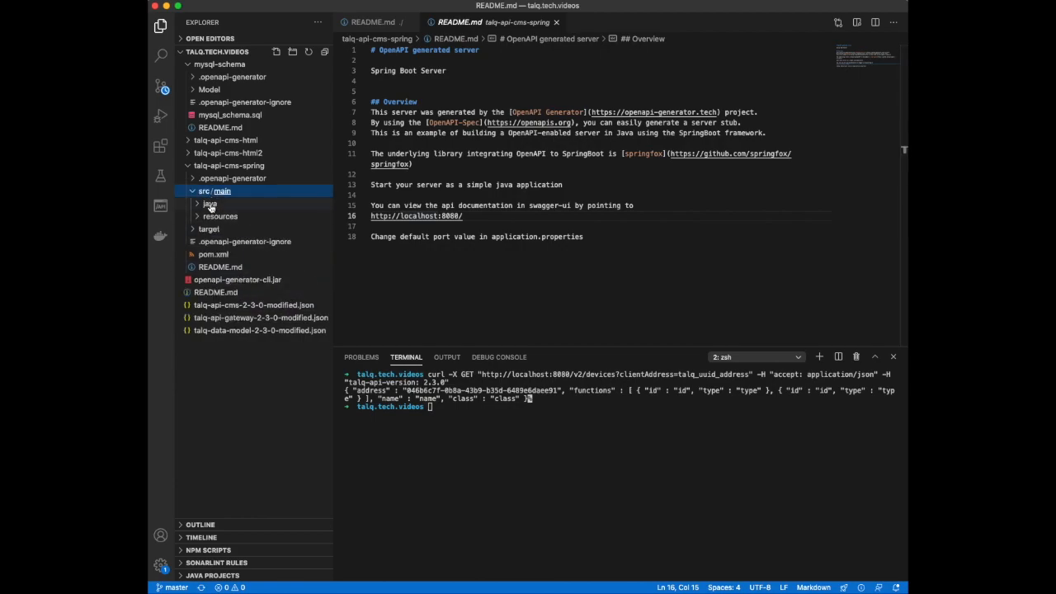
pyautogui.click(207, 204)
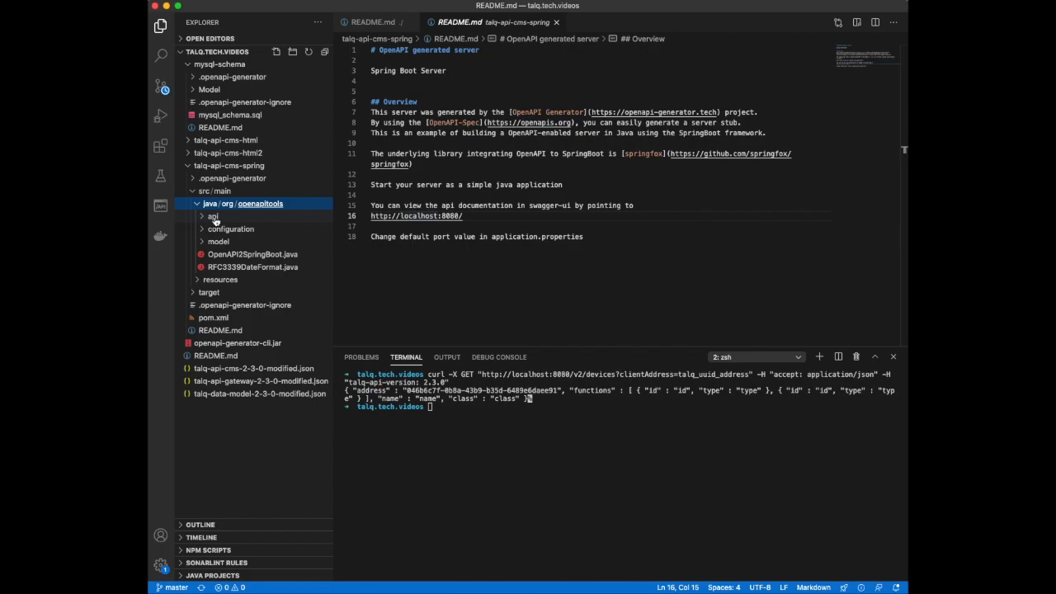
pyautogui.click(213, 215)
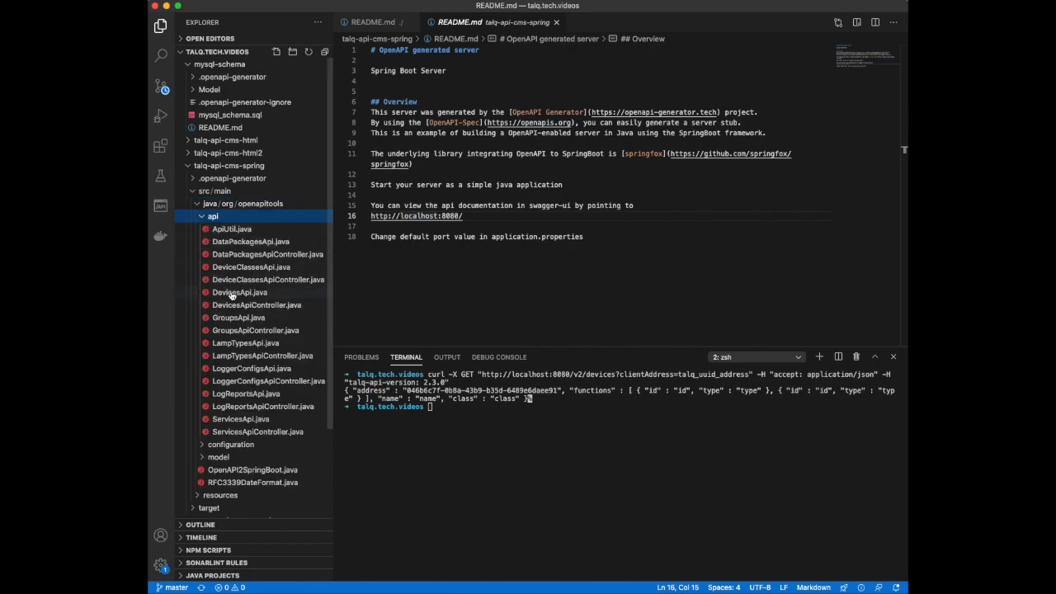
pyautogui.click(240, 292)
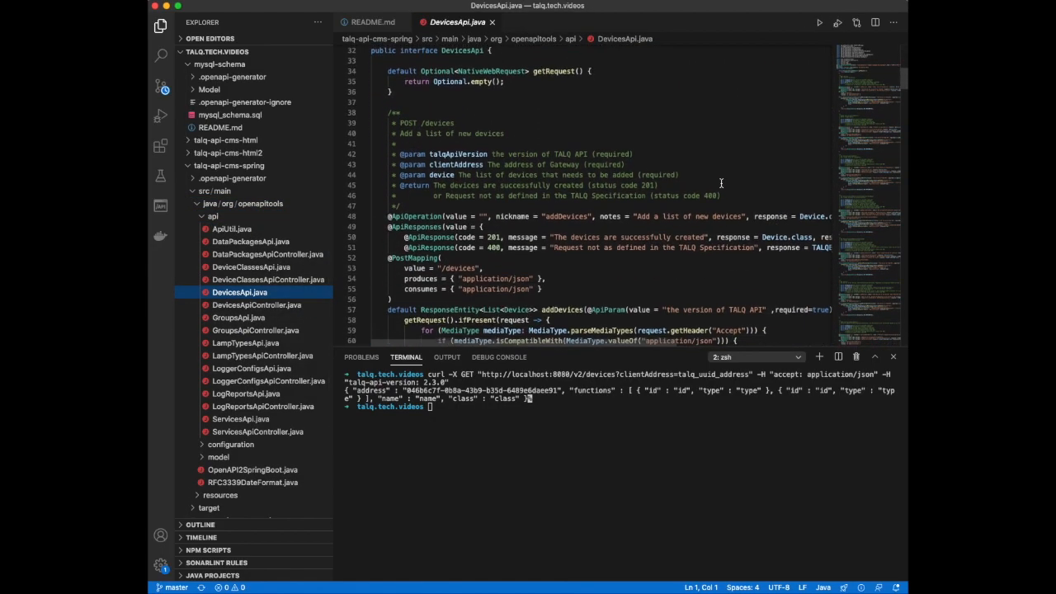
# - Find getDevices and change its example JSON to id fBasic and type BasicFunction, then rebuild with Maven
pyautogui.write('getDevices')
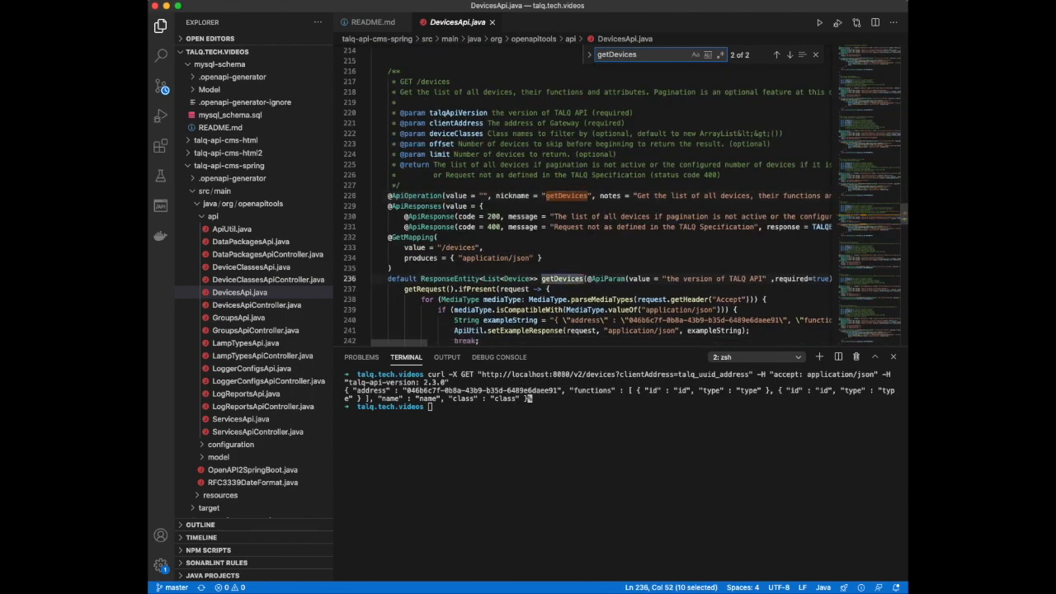
pyautogui.scroll(-3)
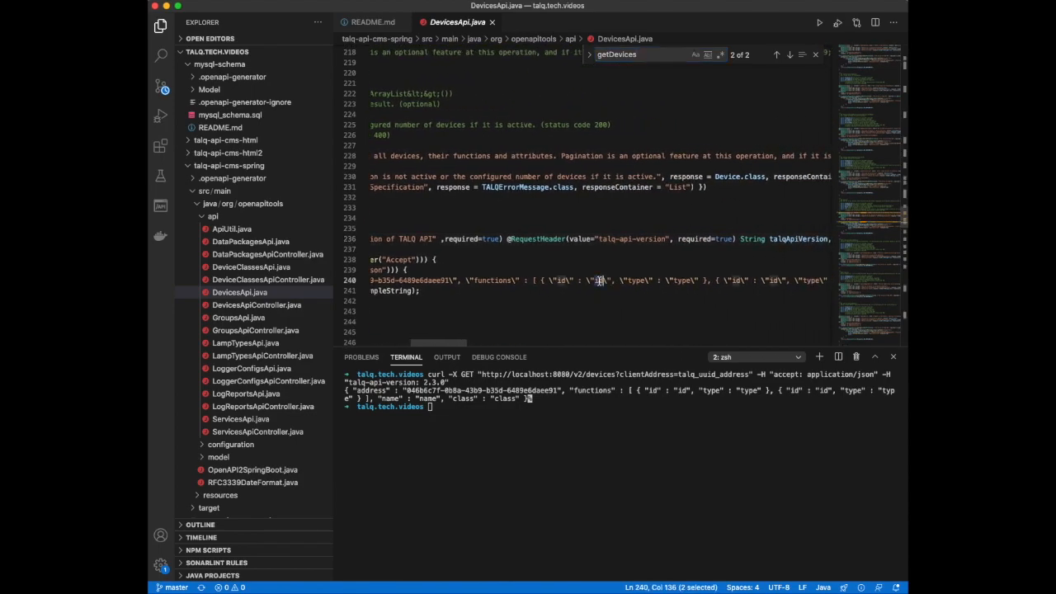
pyautogui.write('fBasic')
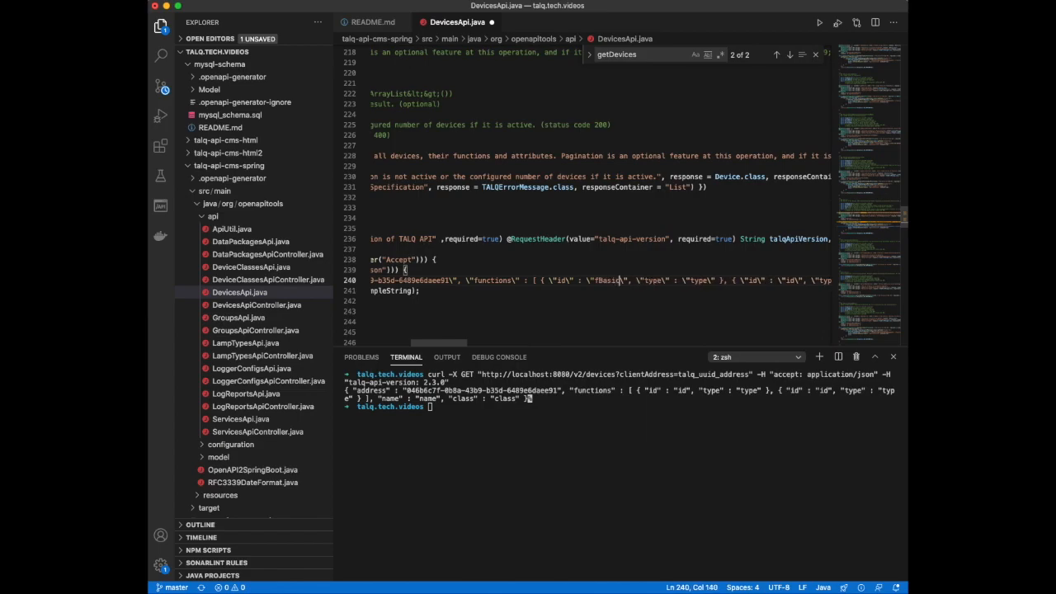
pyautogui.doubleClick(699, 280)
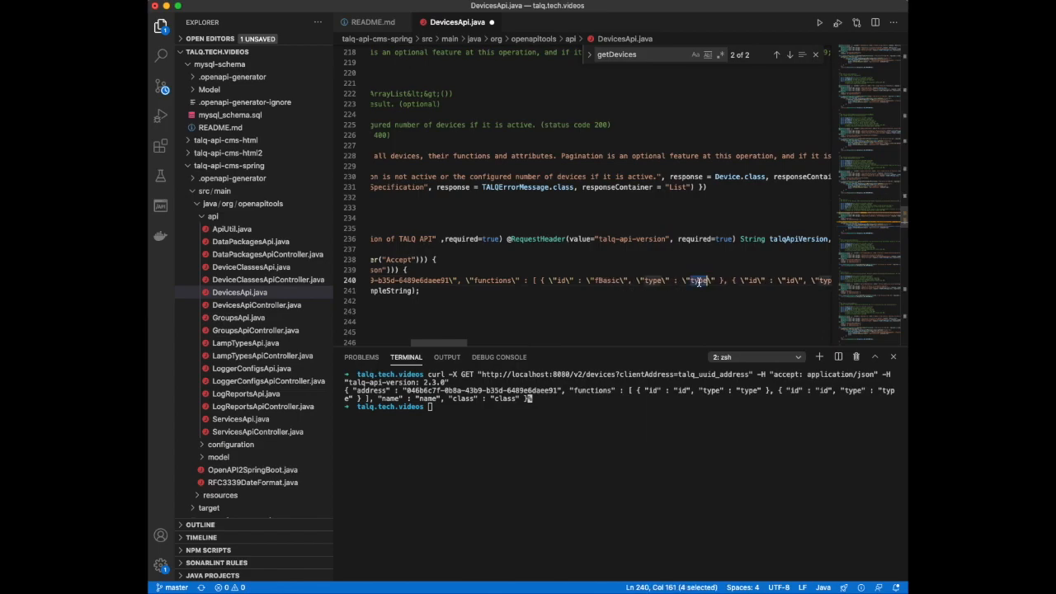
pyautogui.write('BasicFunction')
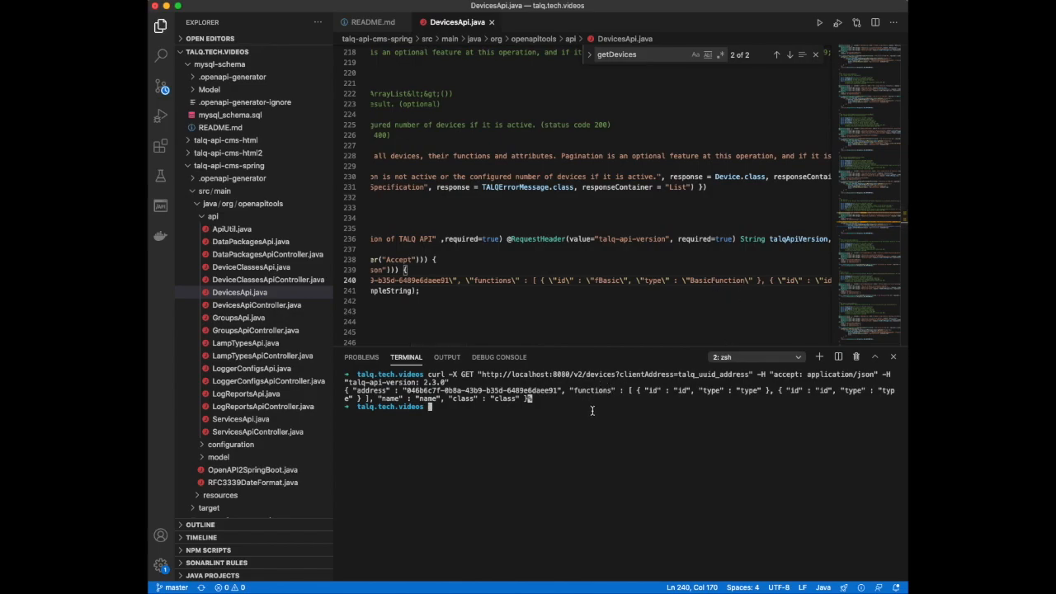
pyautogui.click(797, 356)
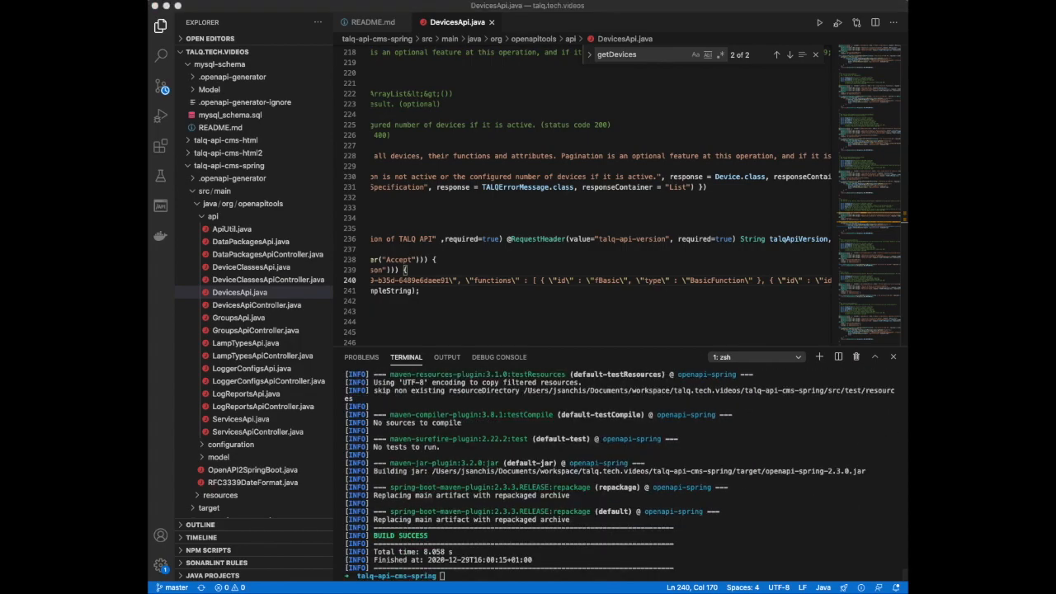
# - Run java -jar target/openapi-spring-2.3.0.jar, verify curl returns fBasic BasicFunction, then stop the server
pyautogui.write('java -jar target/openapi-spring-2.3.0.jar')
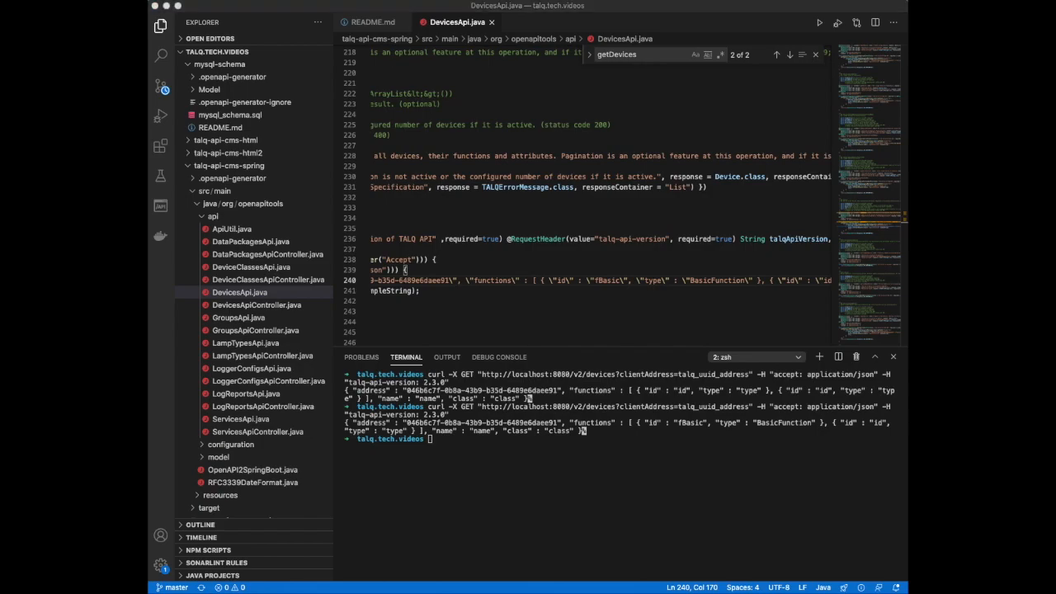
pyautogui.moveTo(545, 479)
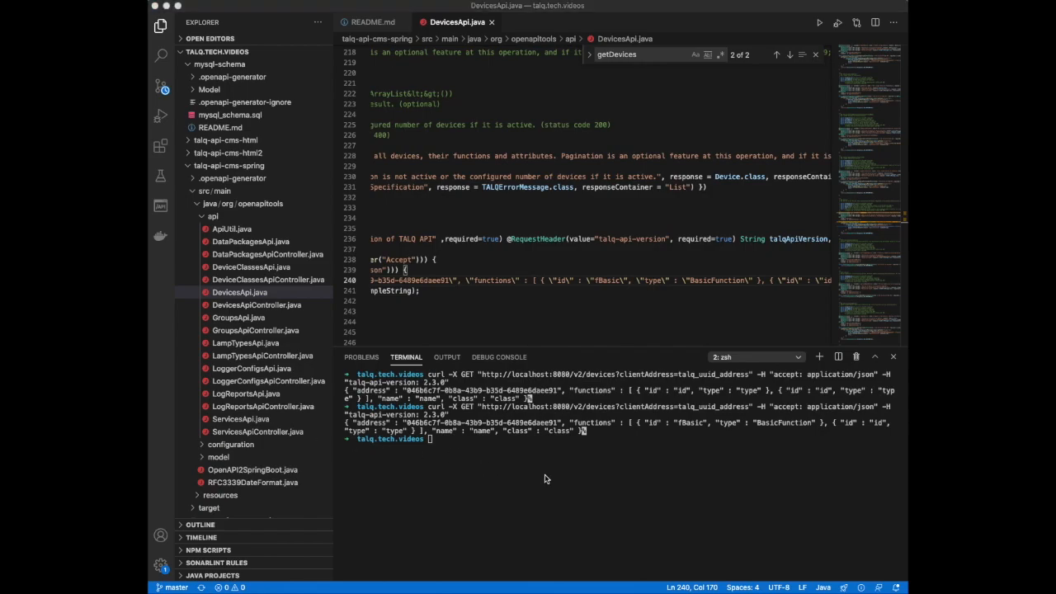
pyautogui.click(797, 356)
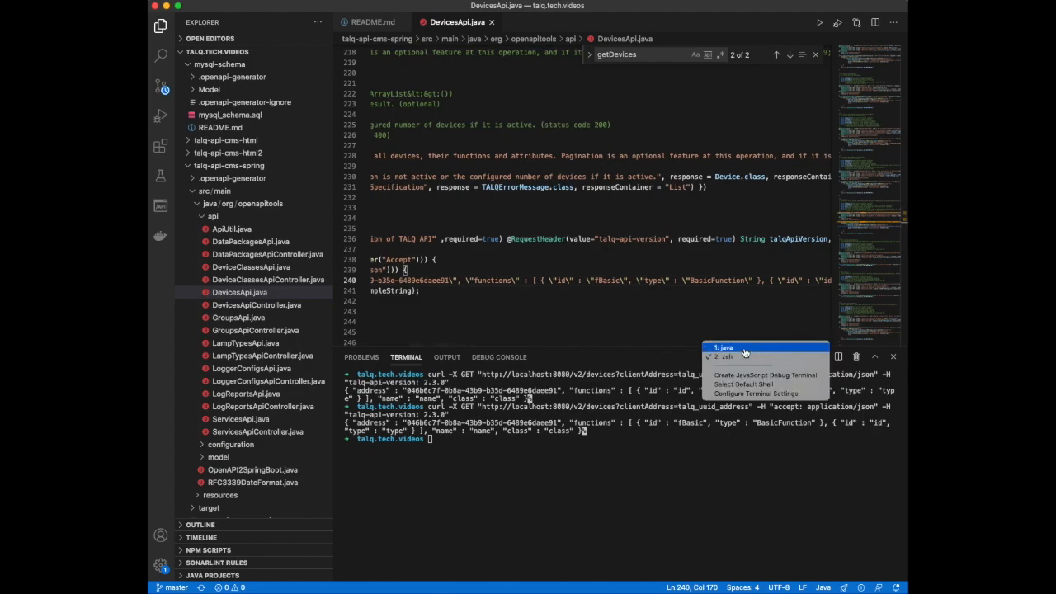
pyautogui.click(724, 346)
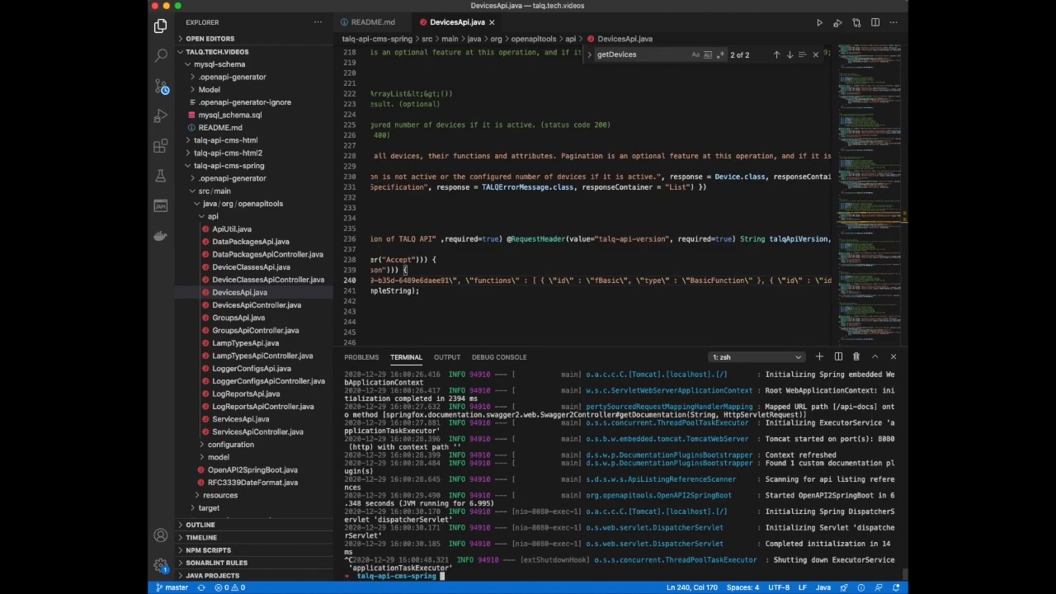
# - Generate a Java client with --library jersey2 from the modified JSON into talq-api-cms-jersey
pyautogui.write('cd ..')
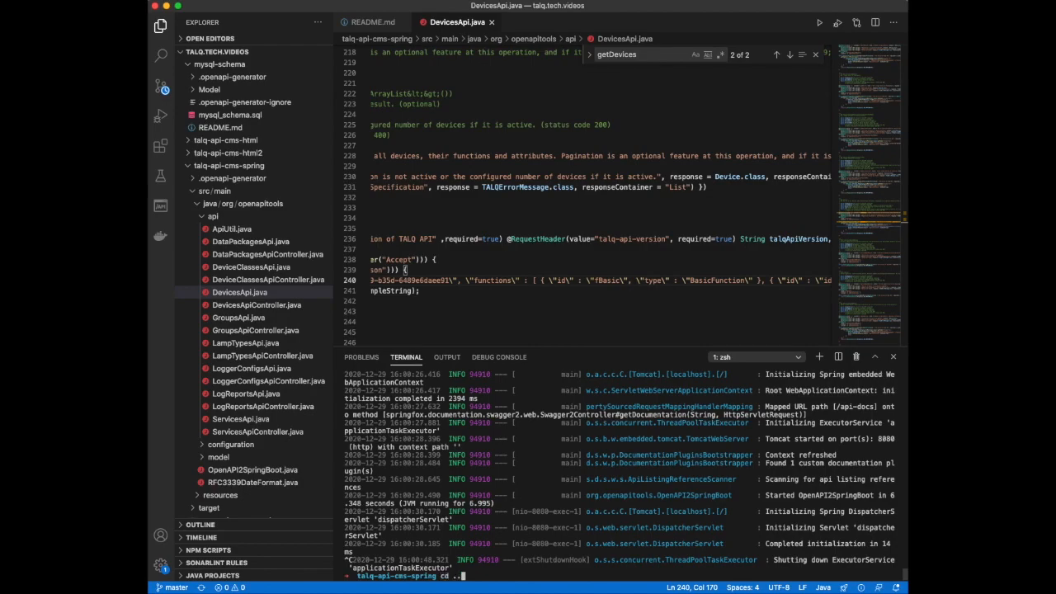
pyautogui.write('cd ..')
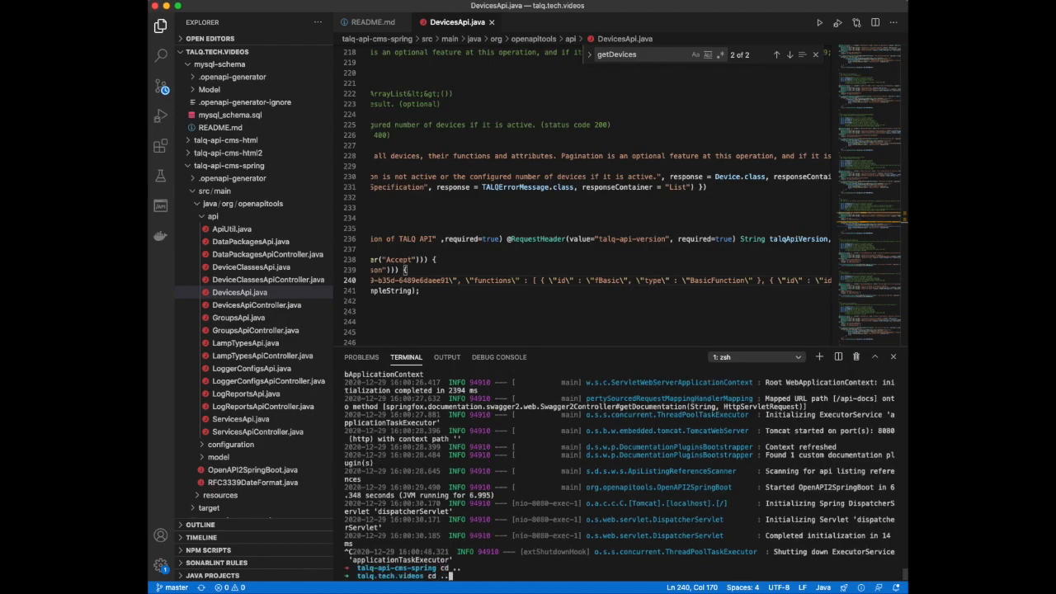
pyautogui.write('java -jar target/openapi-spring-2.3.0.jar')
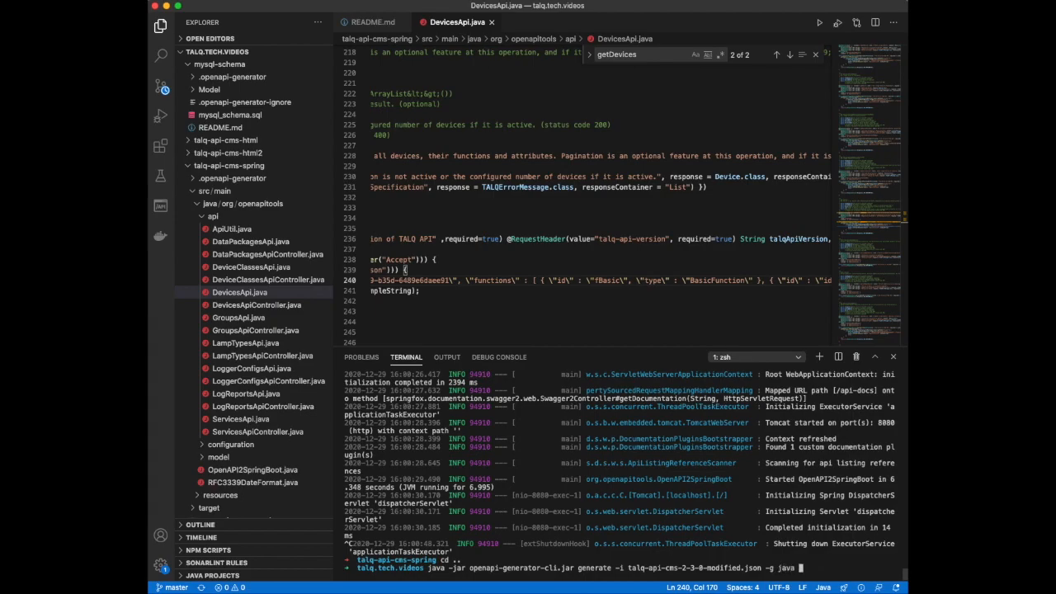
pyautogui.write('--library jersey2 -o')
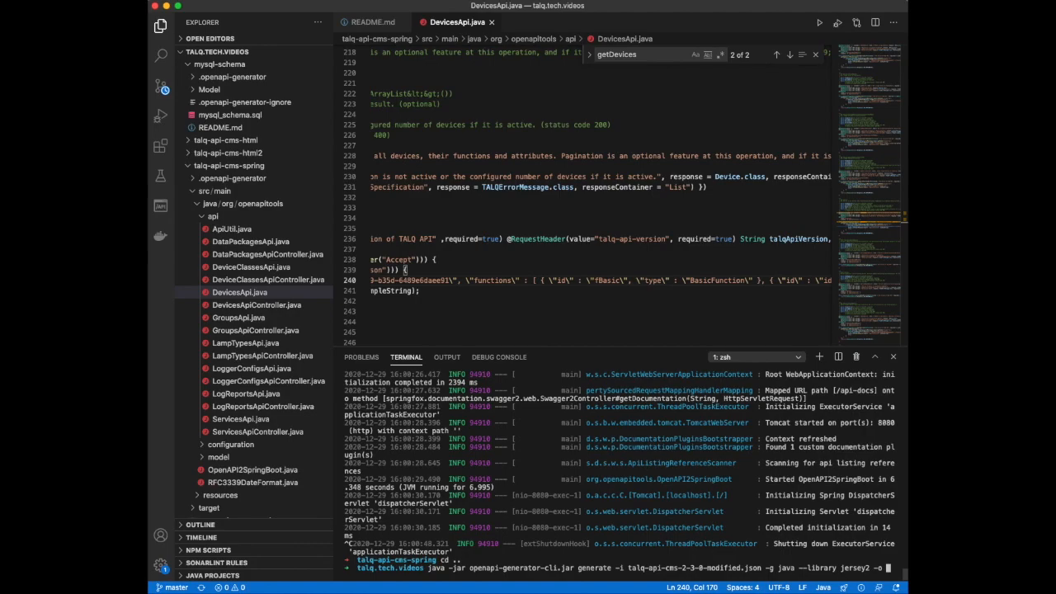
pyautogui.write('talq-api-cms-')
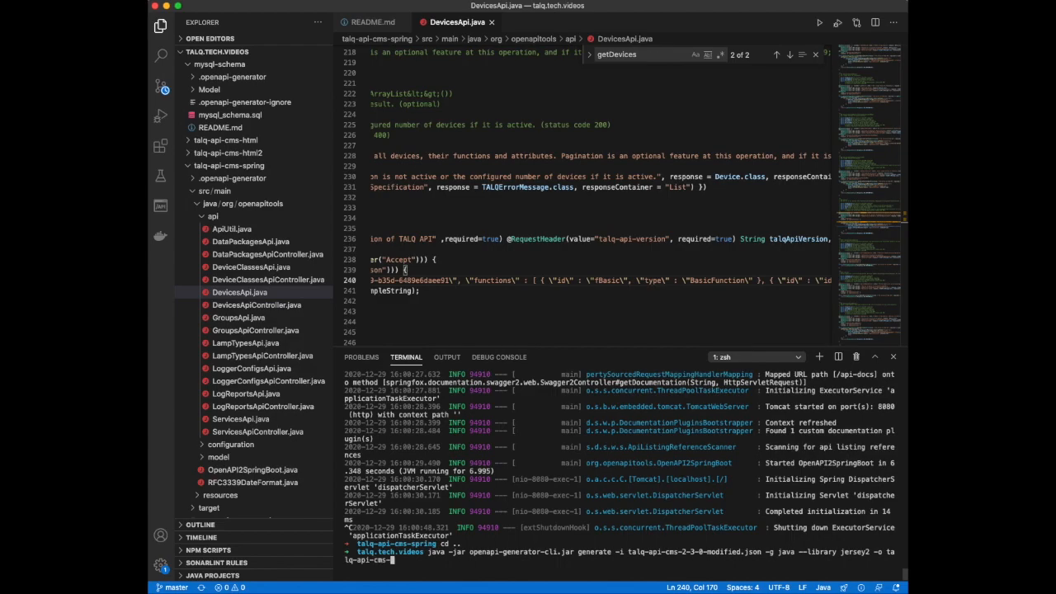
pyautogui.write('jersey')
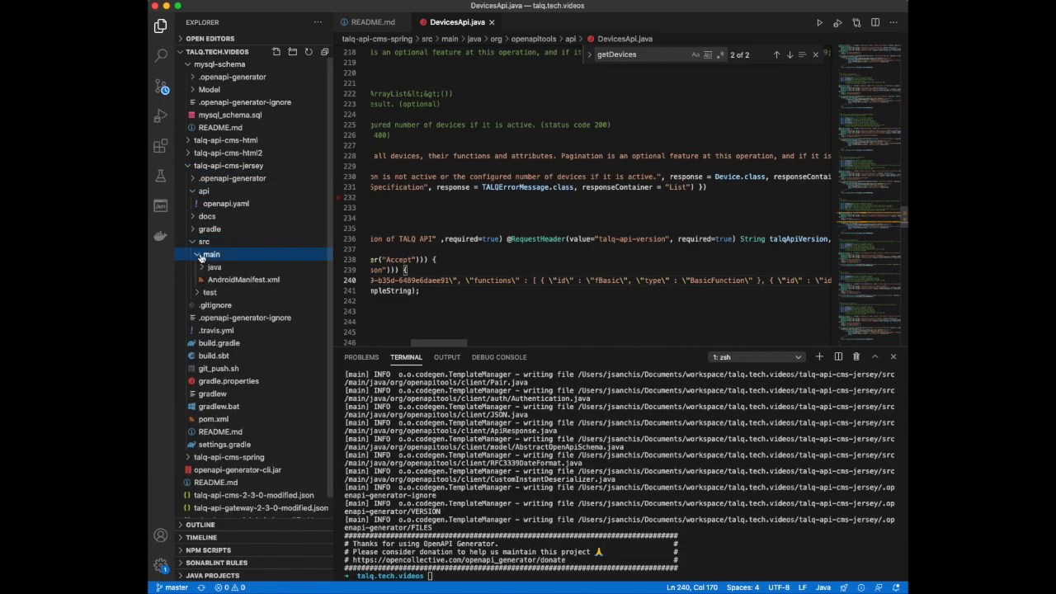
# - Expand src/main/java of talq-api-cms-jersey to browse the generated client api classes
pyautogui.click(211, 254)
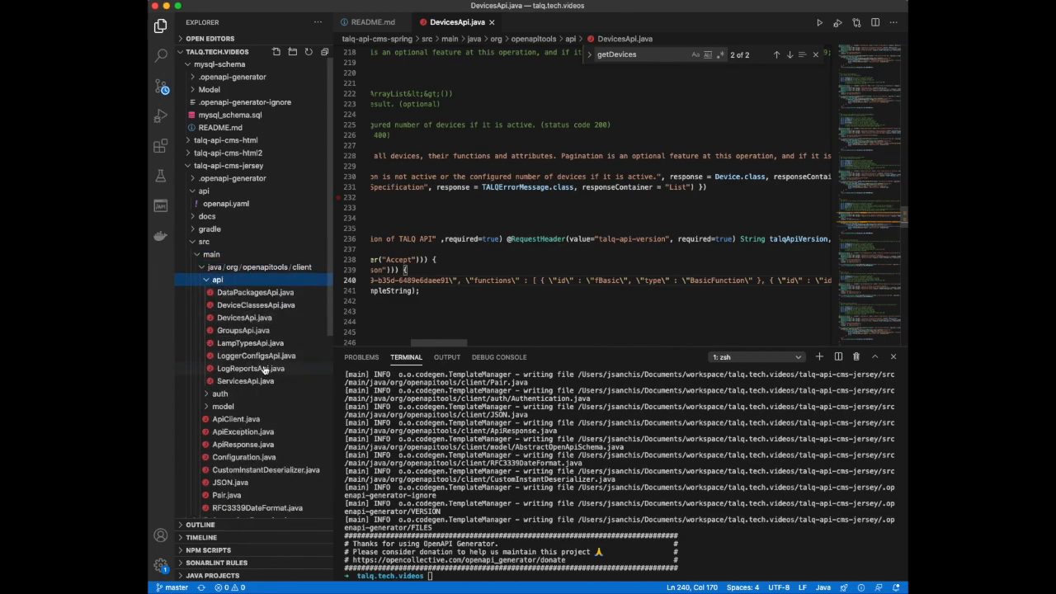